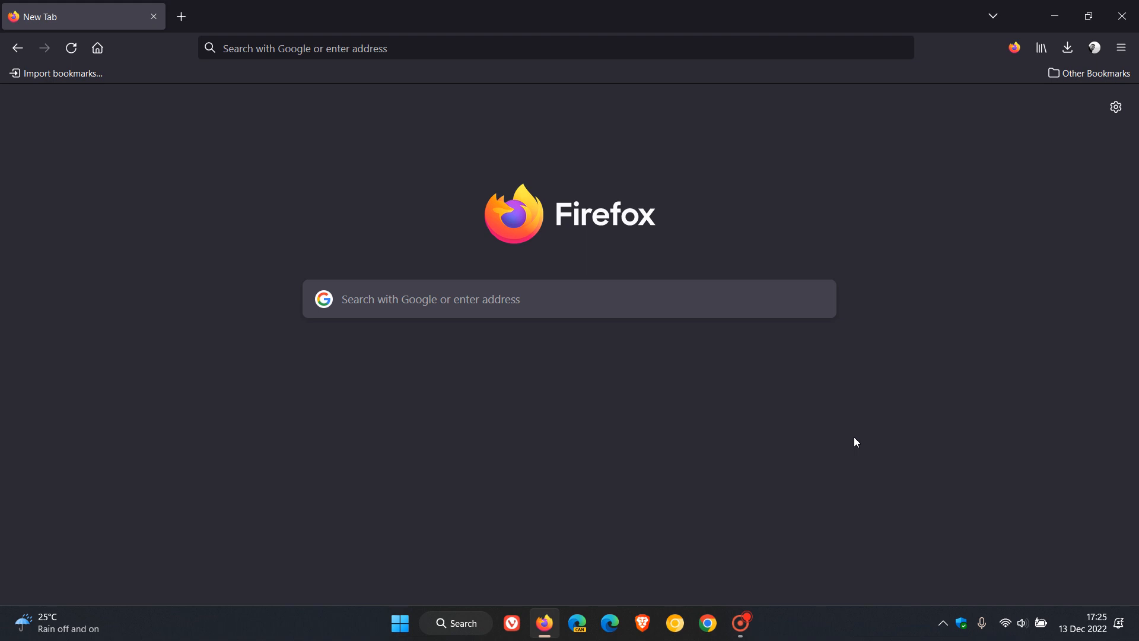
pyautogui.moveTo(864, 242)
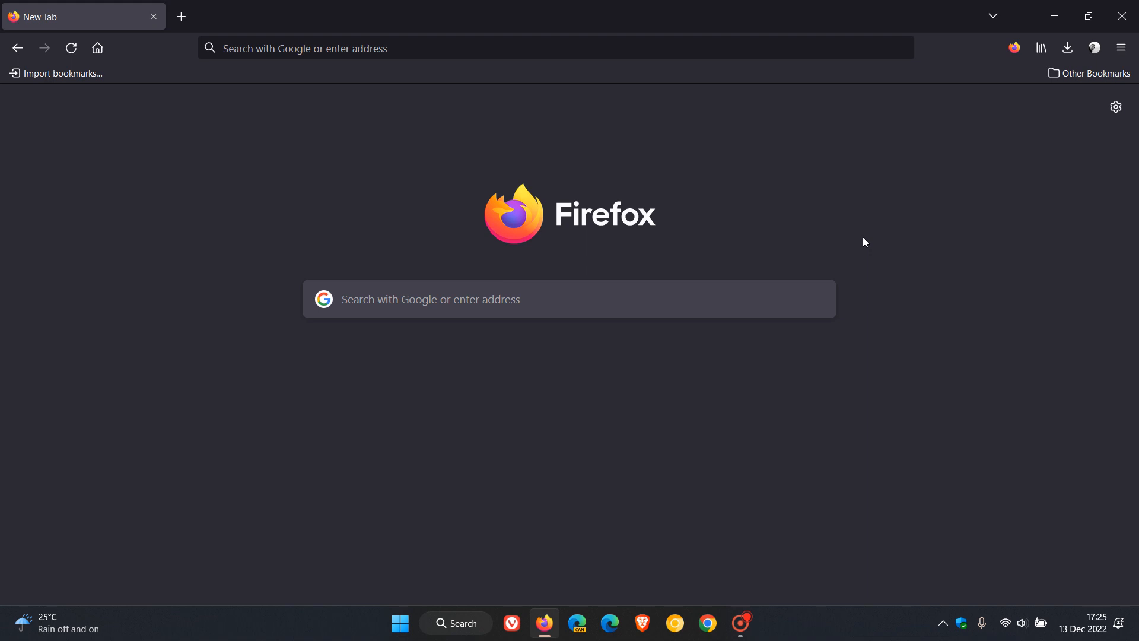
# Step: Launch Windows Task Manager from the taskbar and expand Firefox's eight individual processes, then close it
pyautogui.click(1083, 627)
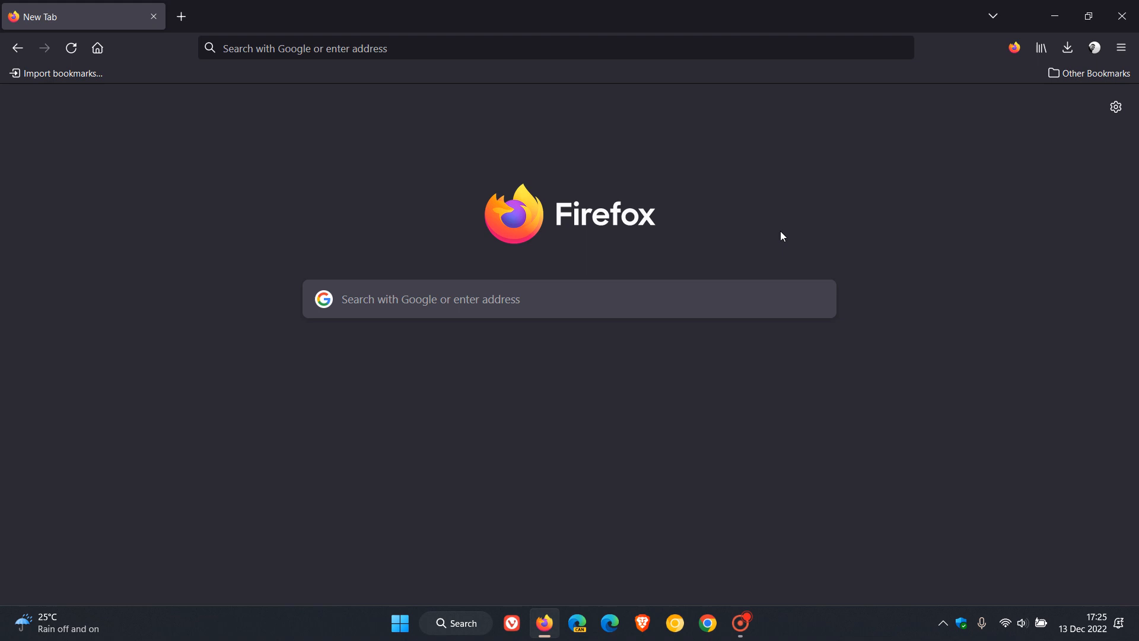
pyautogui.moveTo(831, 216)
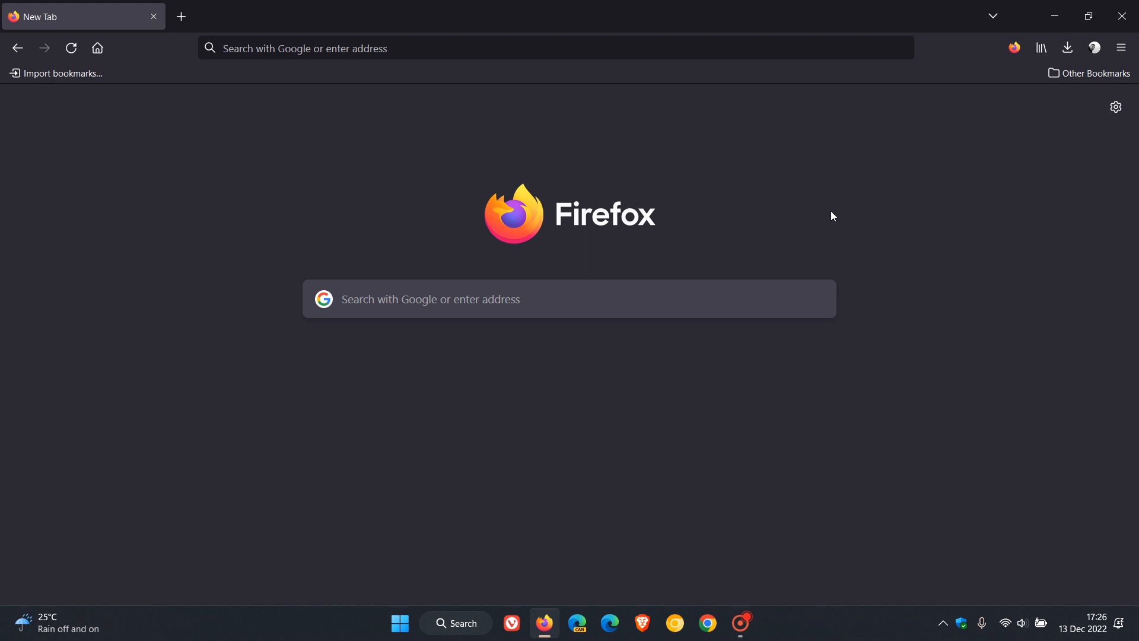
pyautogui.moveTo(825, 228)
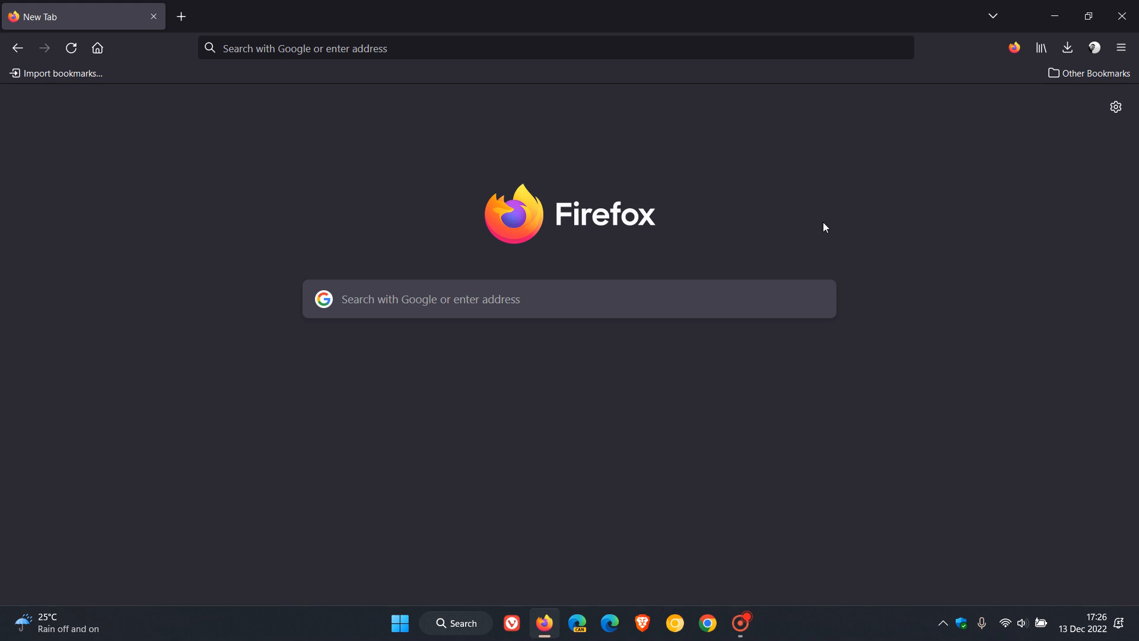
pyautogui.moveTo(803, 216)
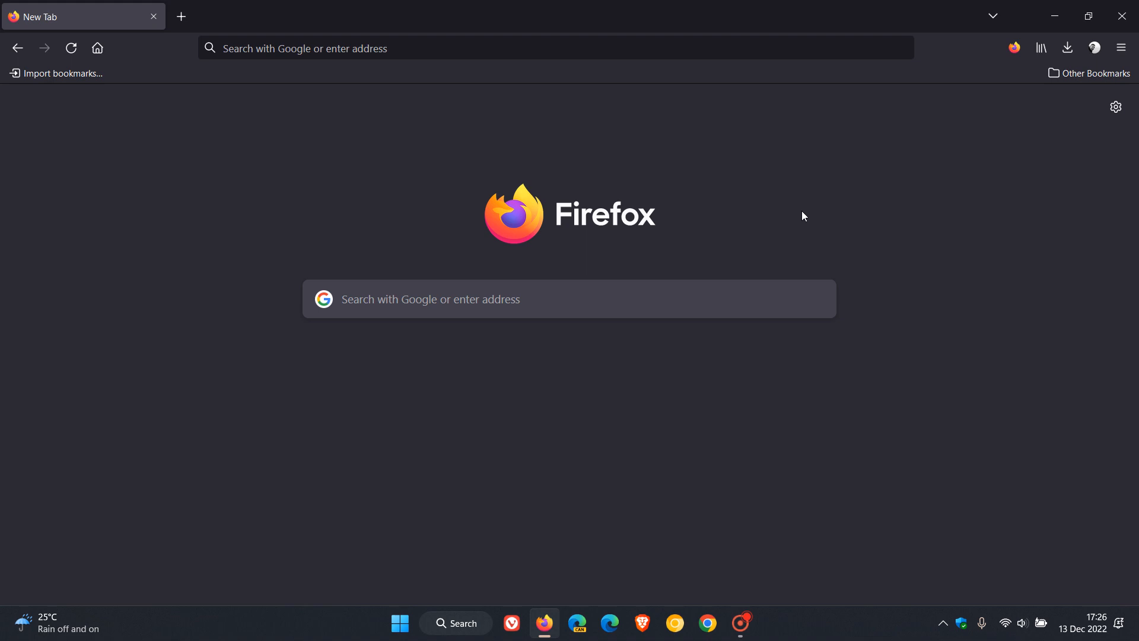
pyautogui.moveTo(839, 247)
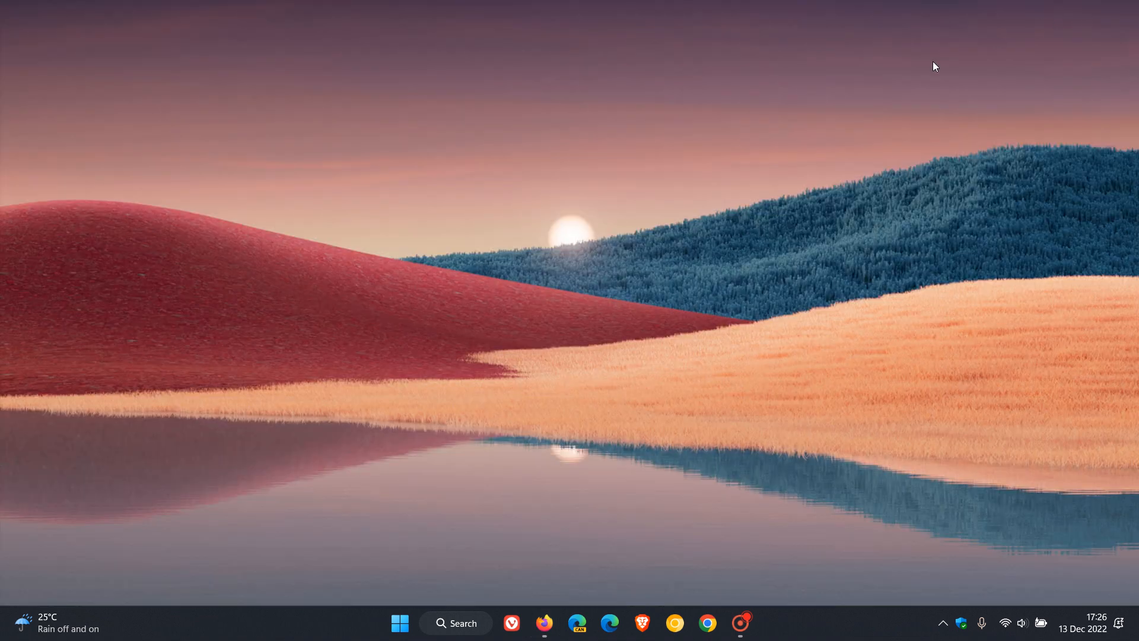
pyautogui.moveTo(735, 271)
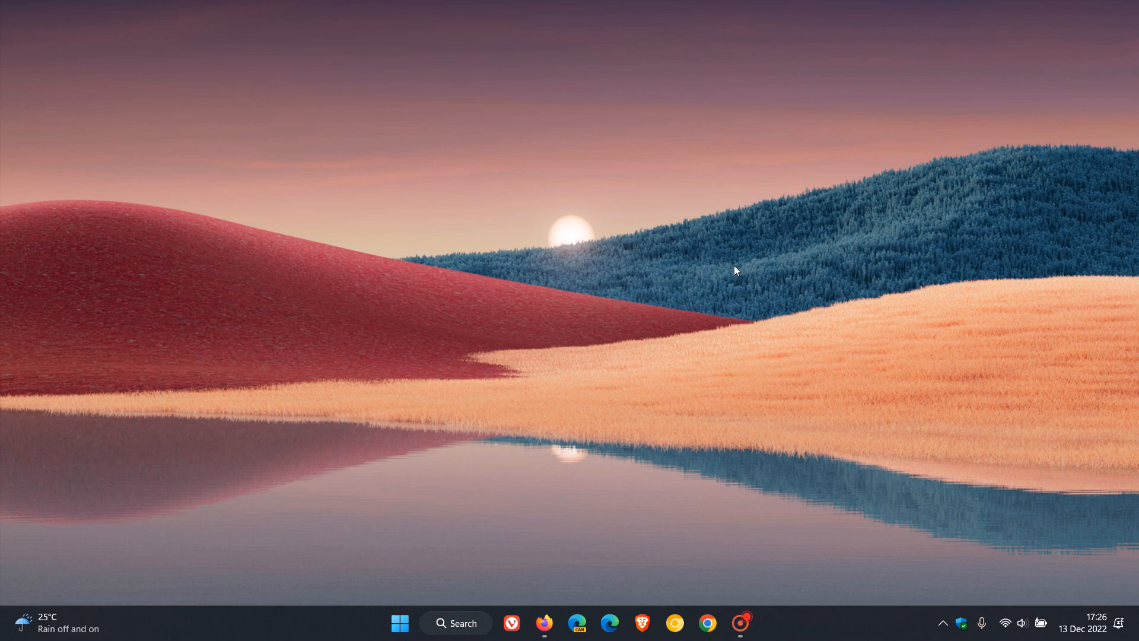
pyautogui.rightClick(399, 623)
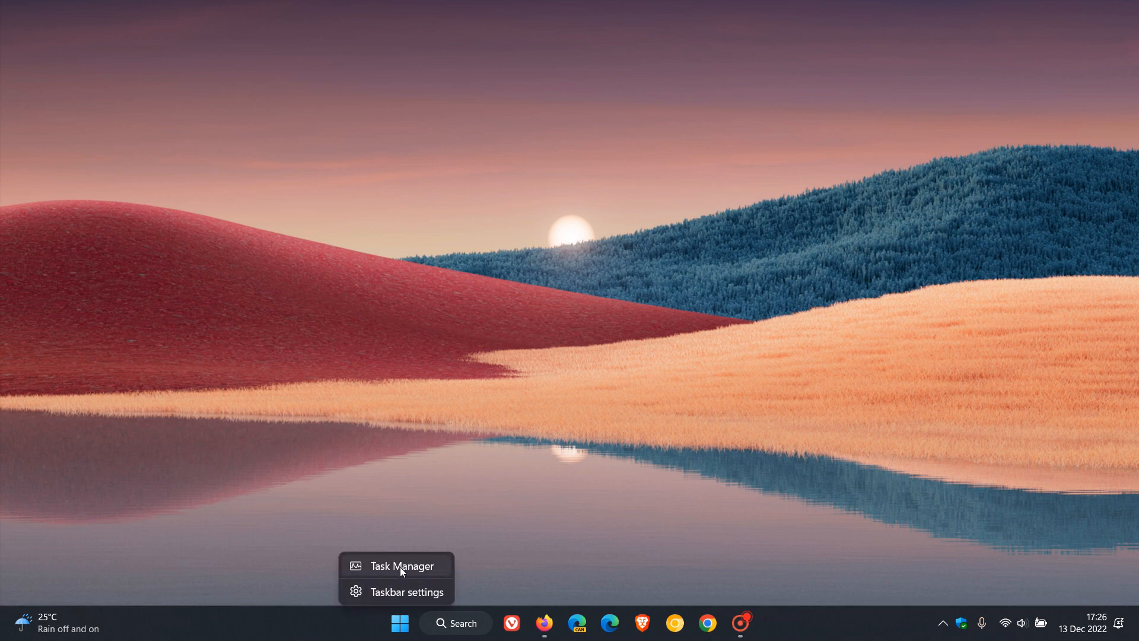
pyautogui.click(402, 565)
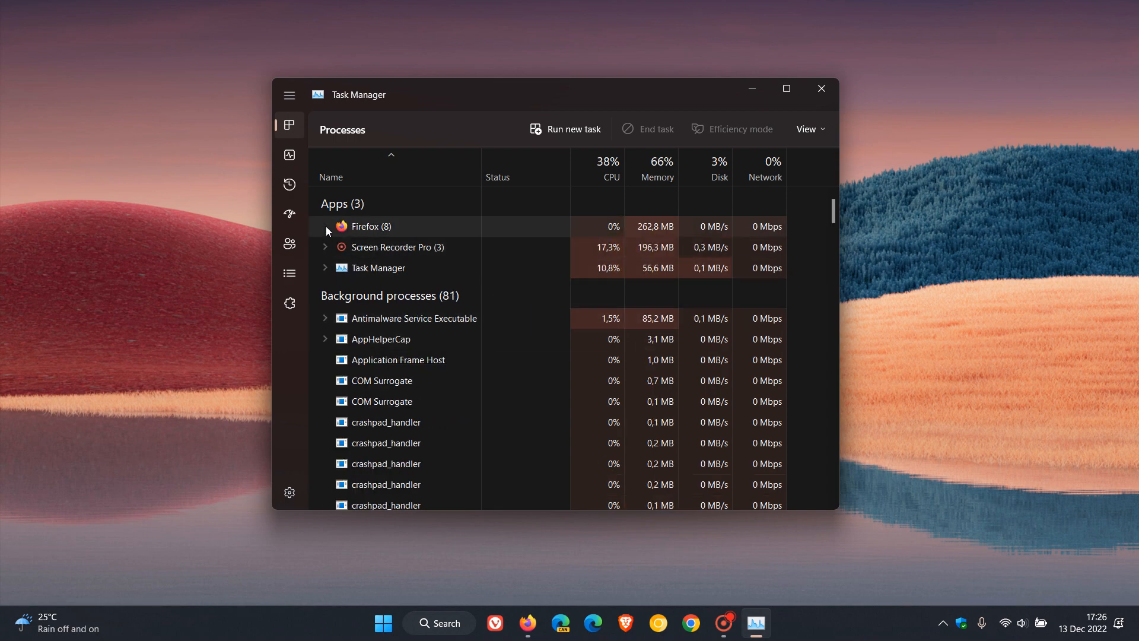
pyautogui.click(325, 225)
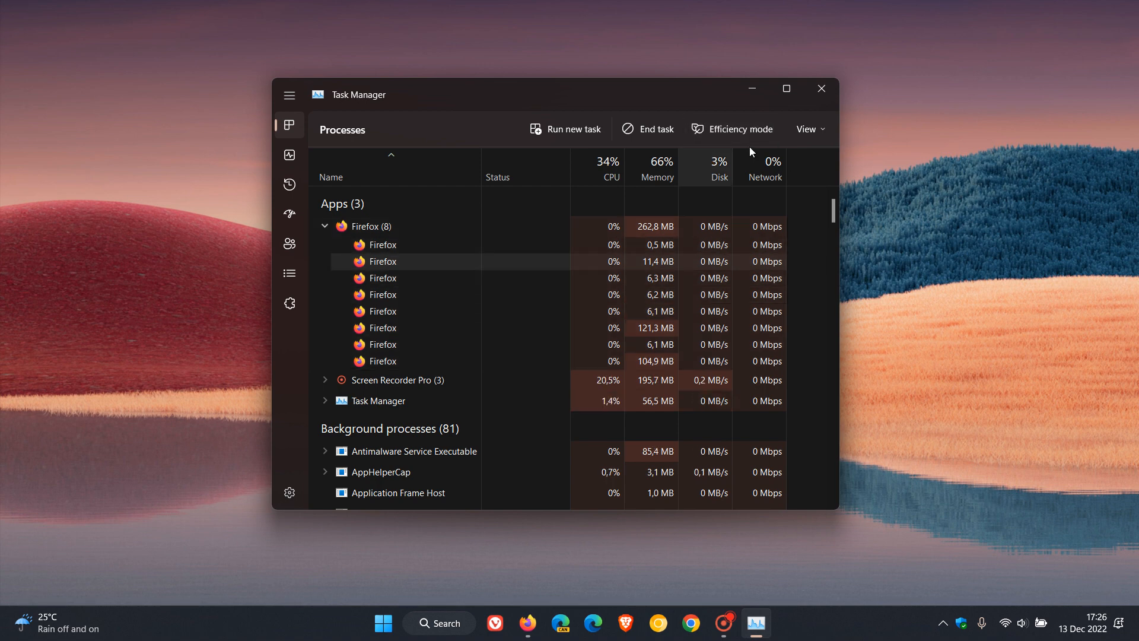
pyautogui.moveTo(732, 128)
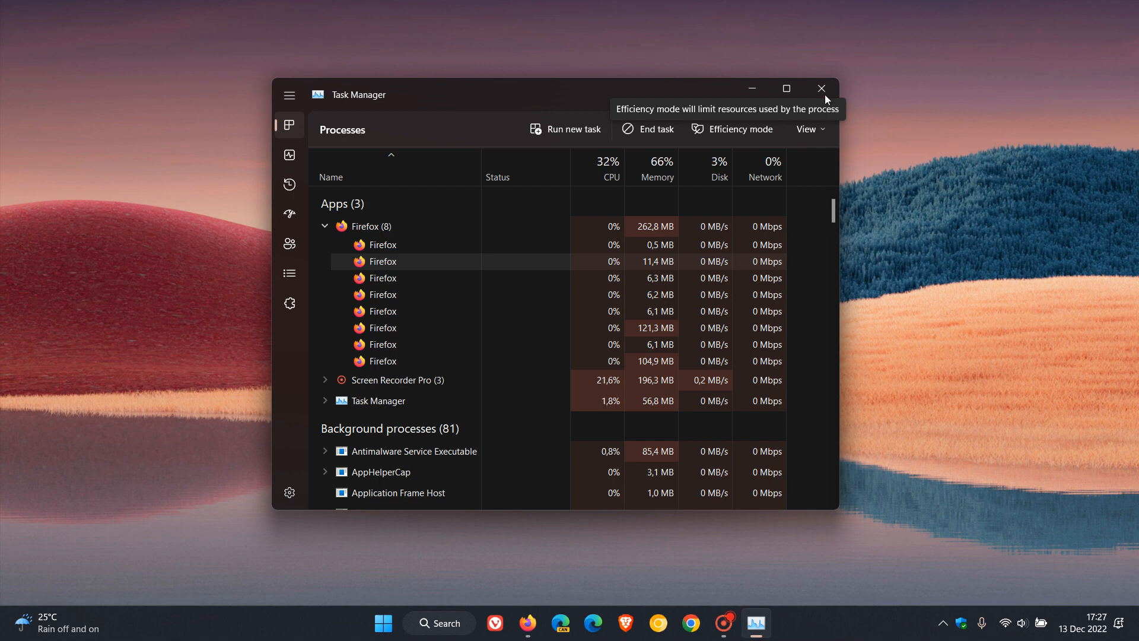
pyautogui.moveTo(821, 87)
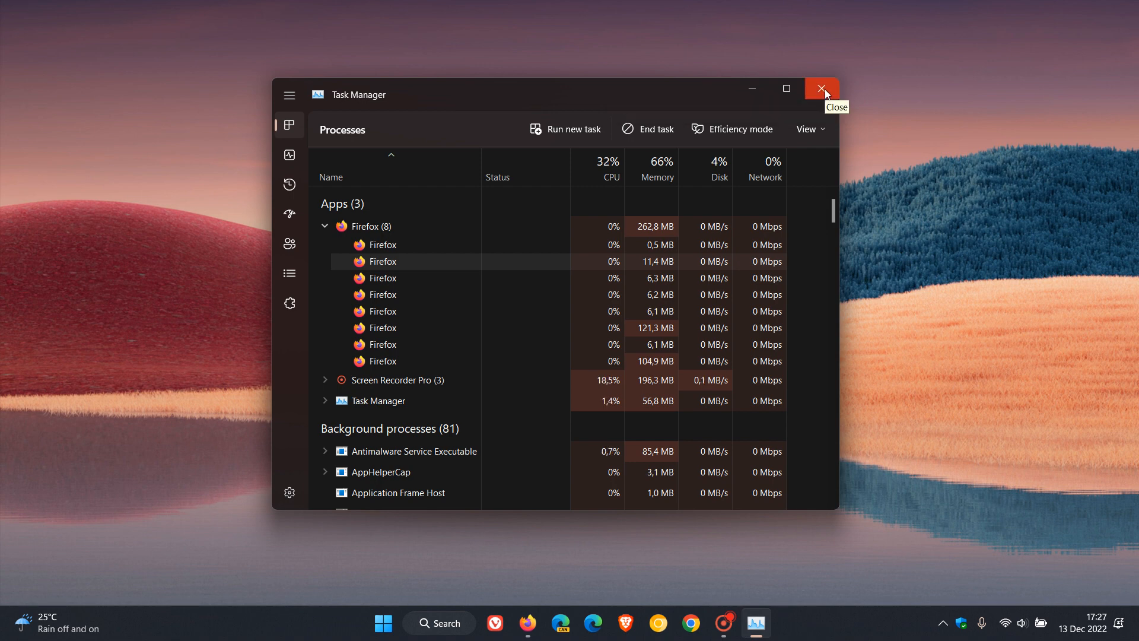
pyautogui.click(821, 89)
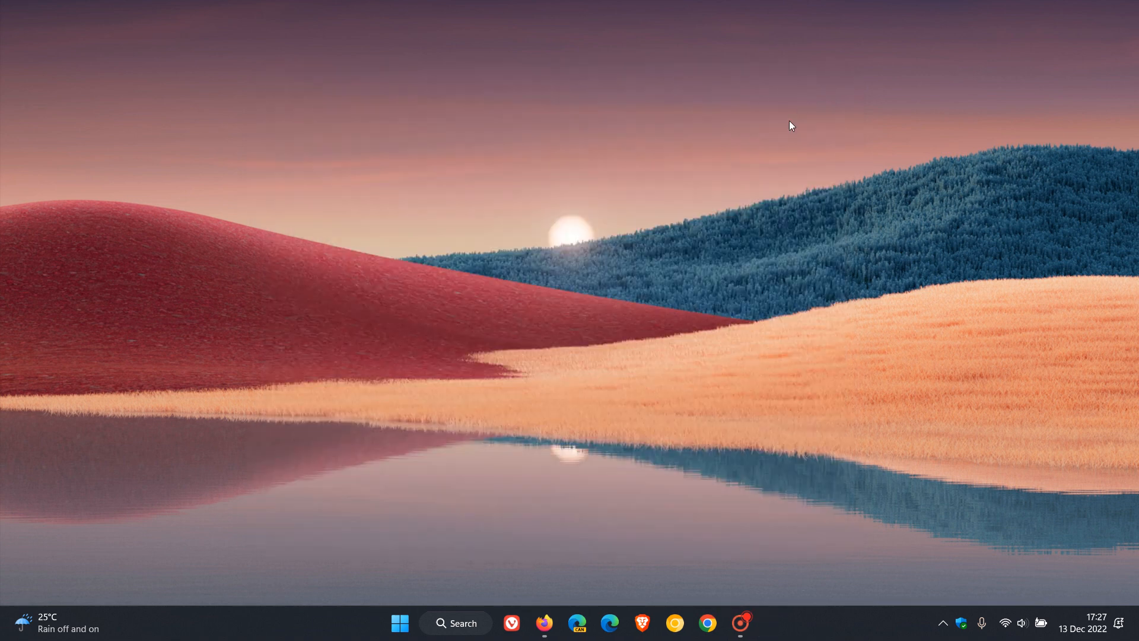
pyautogui.moveTo(768, 242)
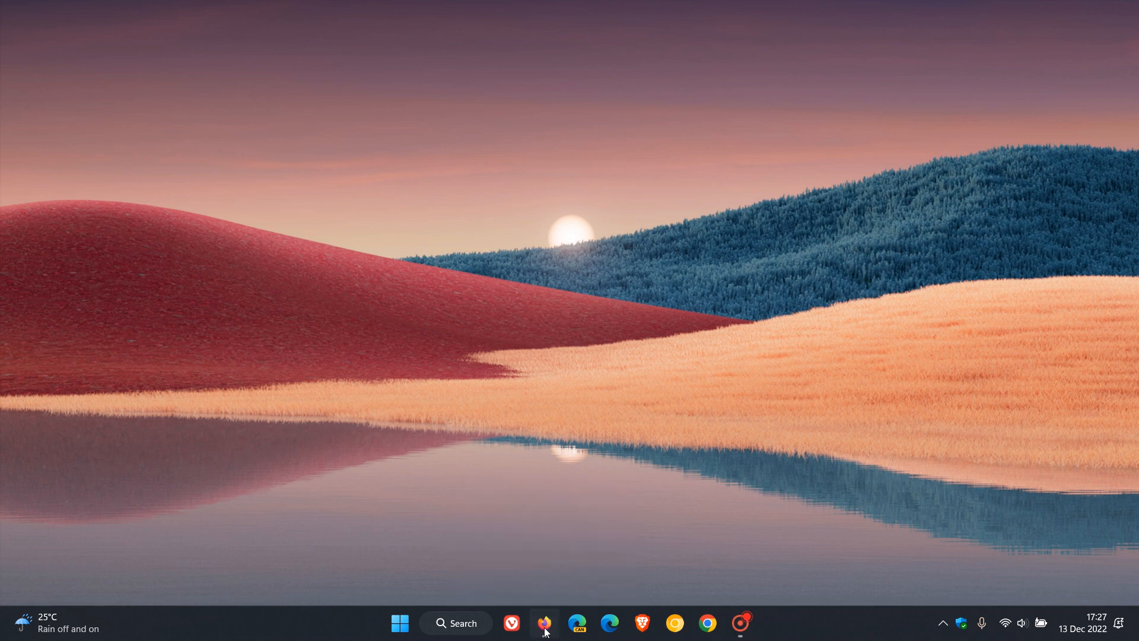
# Step: Bring the Firefox window back to the front from the taskbar
pyautogui.click(544, 623)
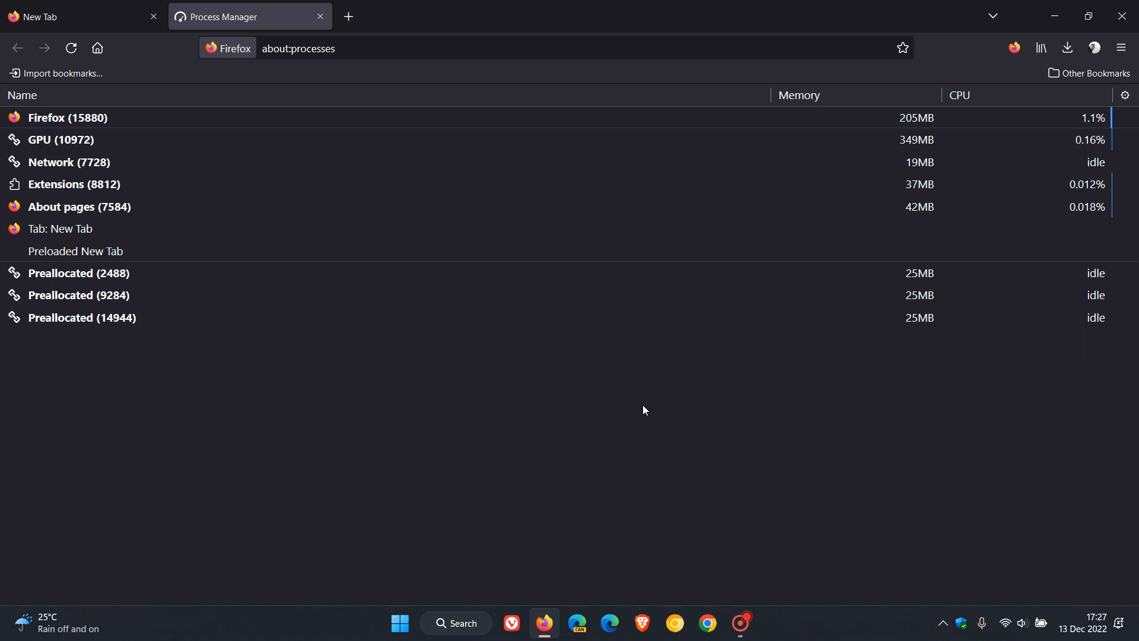
pyautogui.moveTo(742, 335)
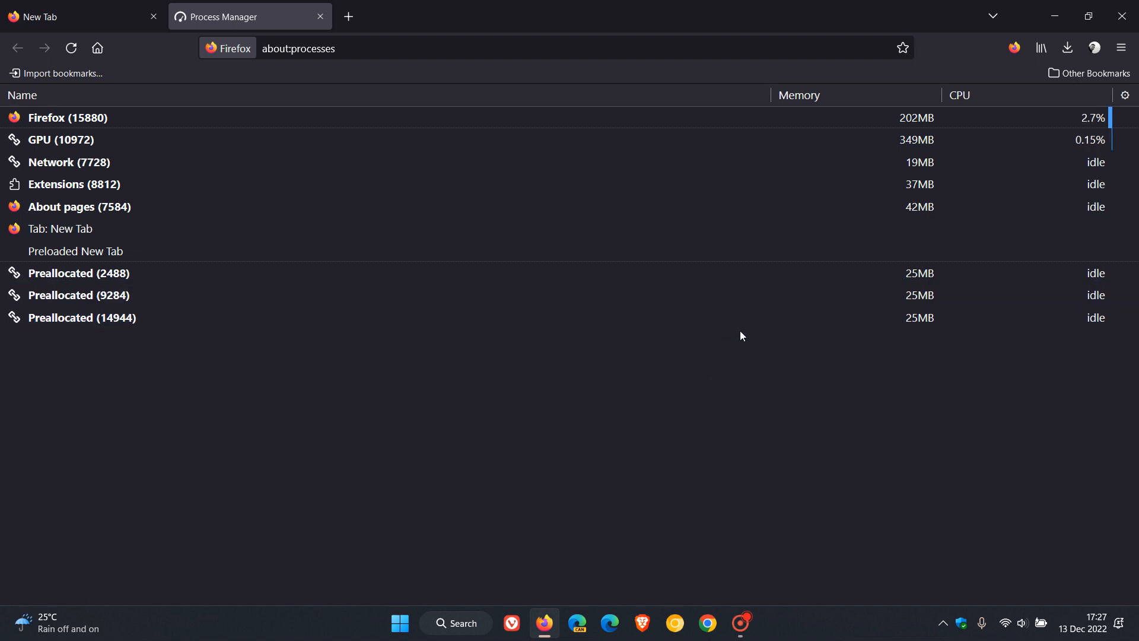
pyautogui.moveTo(752, 409)
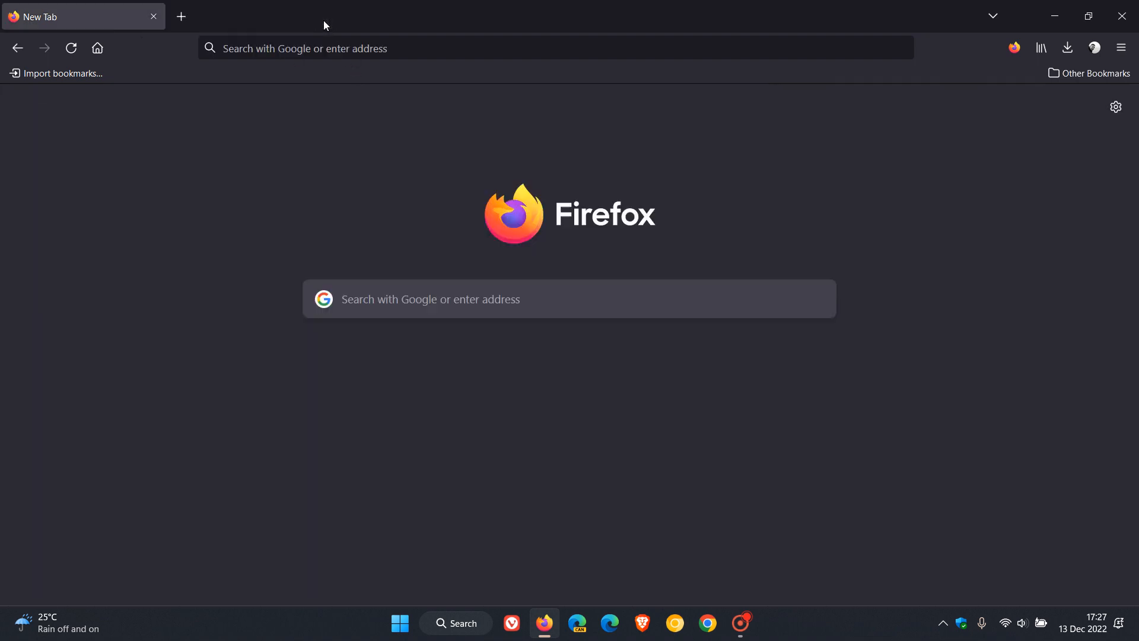
pyautogui.moveTo(774, 451)
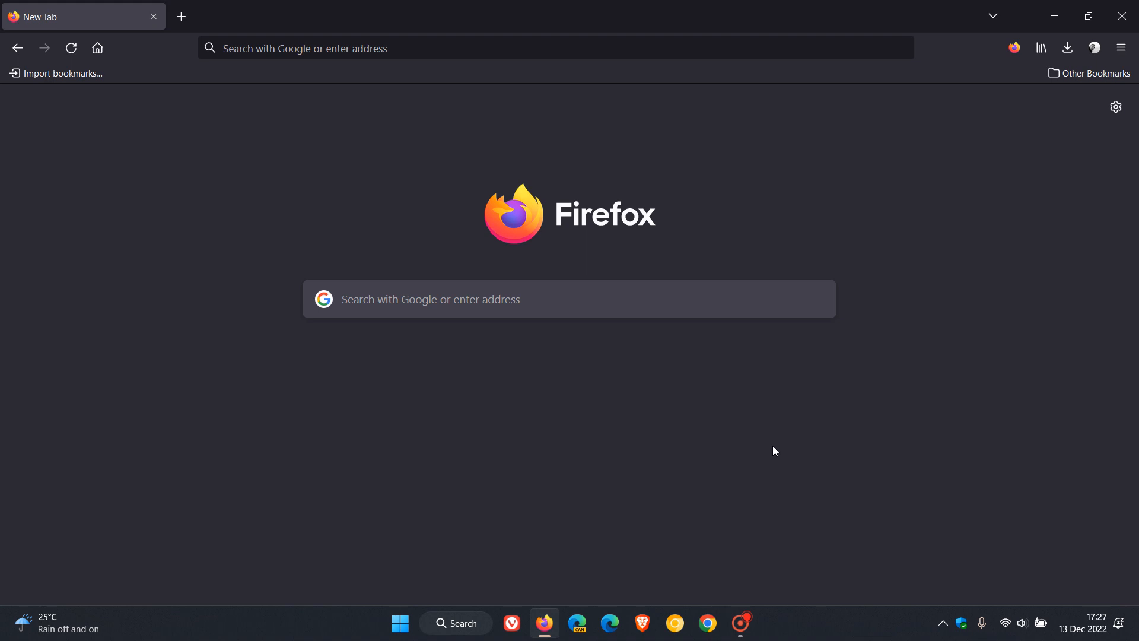
pyautogui.moveTo(546, 145)
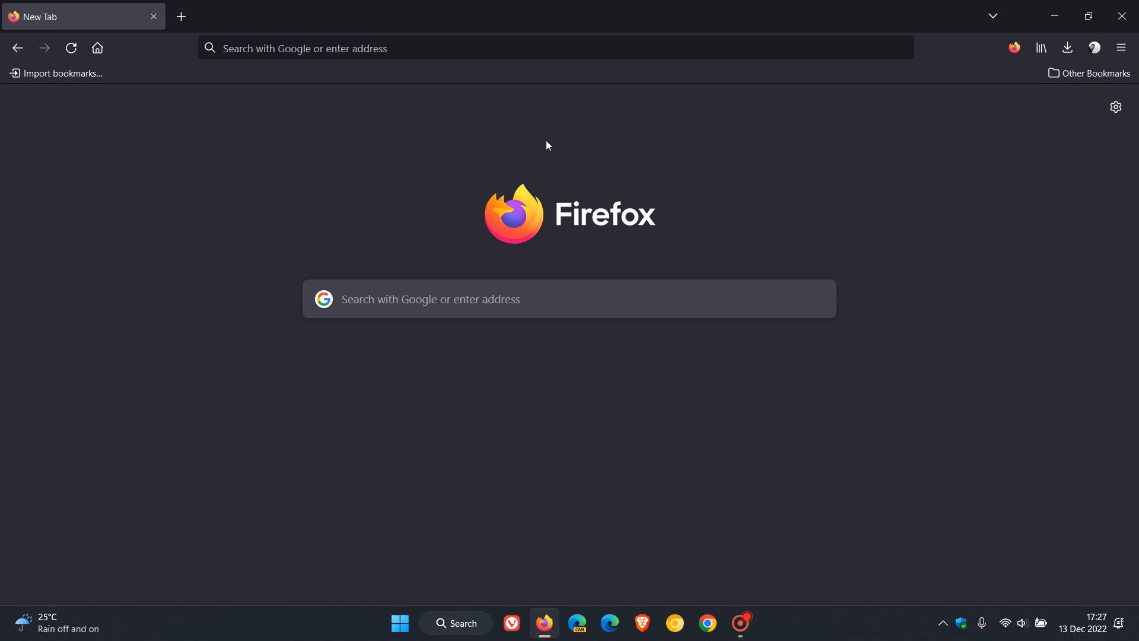
pyautogui.moveTo(755, 245)
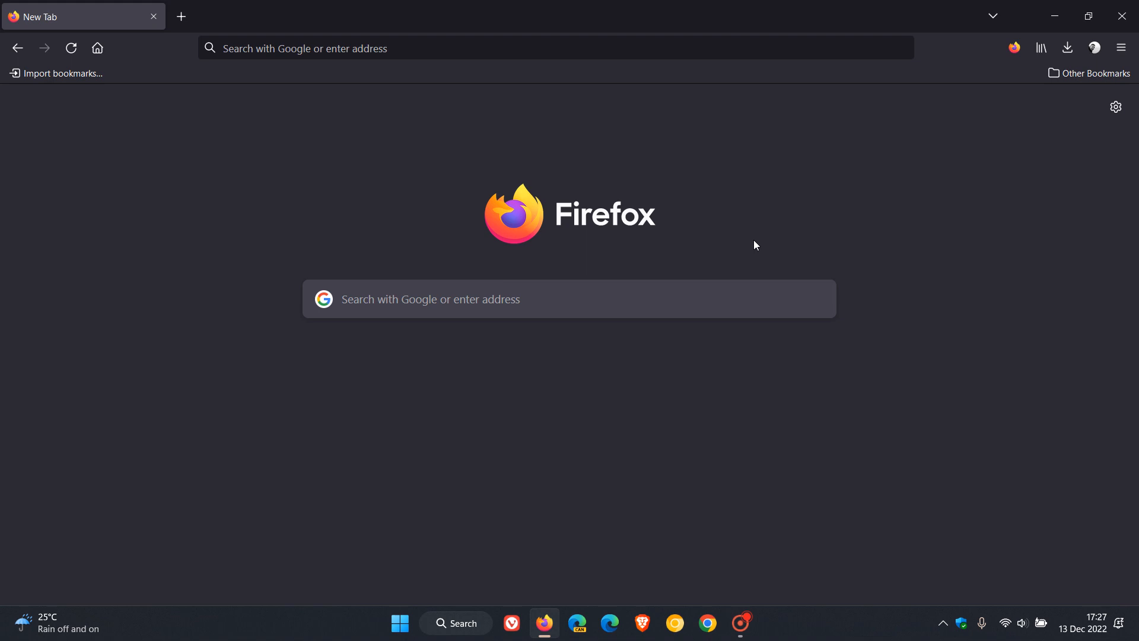
pyautogui.moveTo(811, 208)
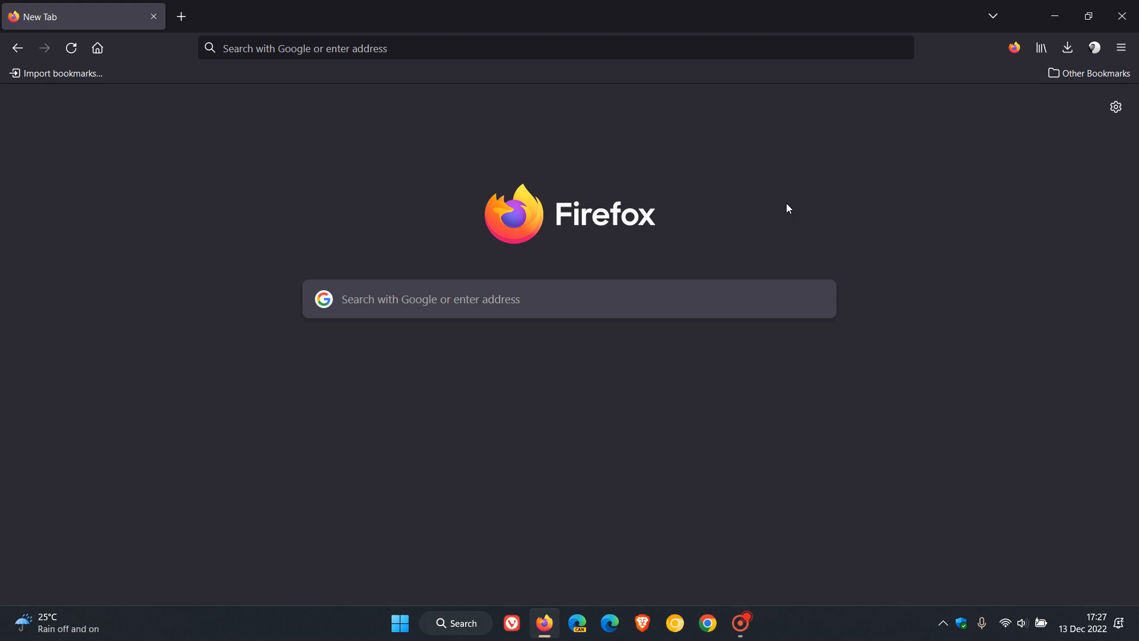
pyautogui.moveTo(761, 202)
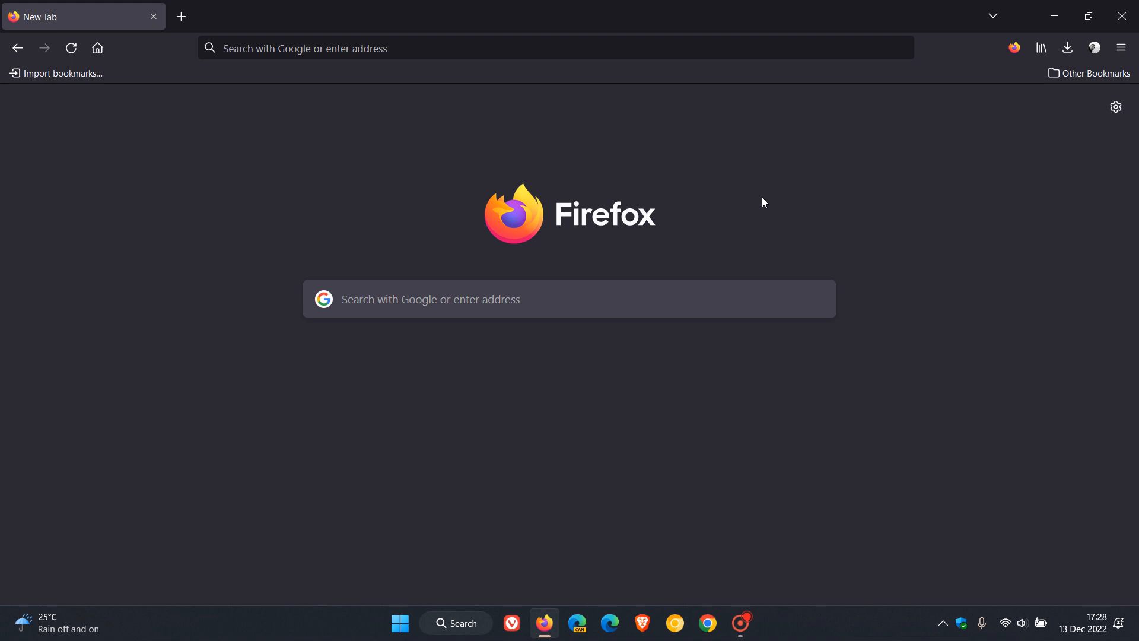
pyautogui.moveTo(755, 206)
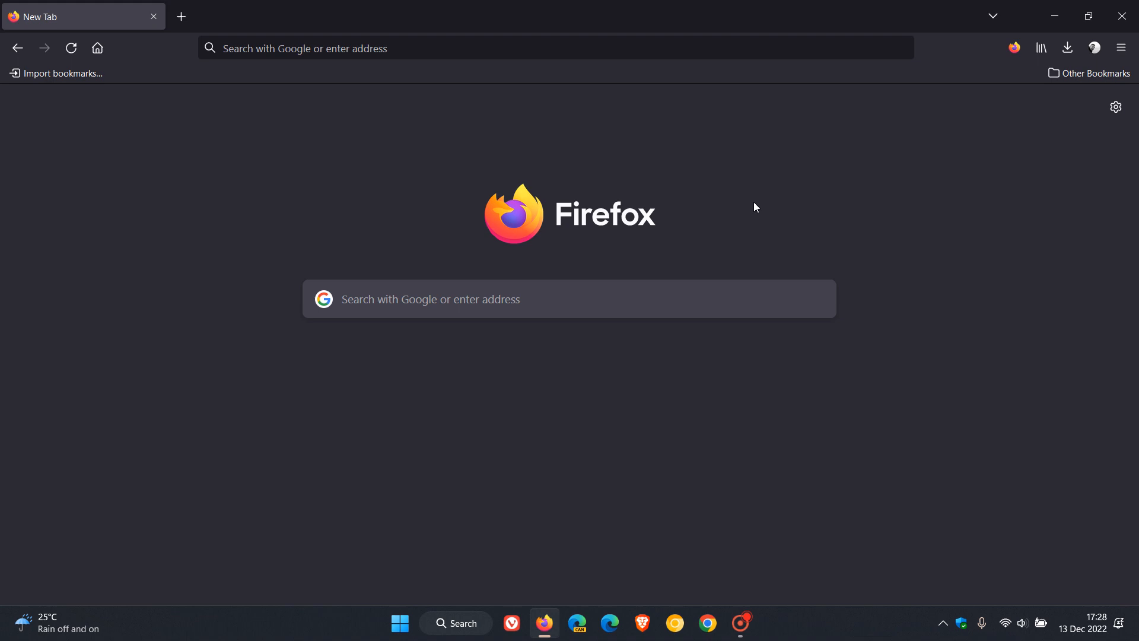
pyautogui.moveTo(808, 210)
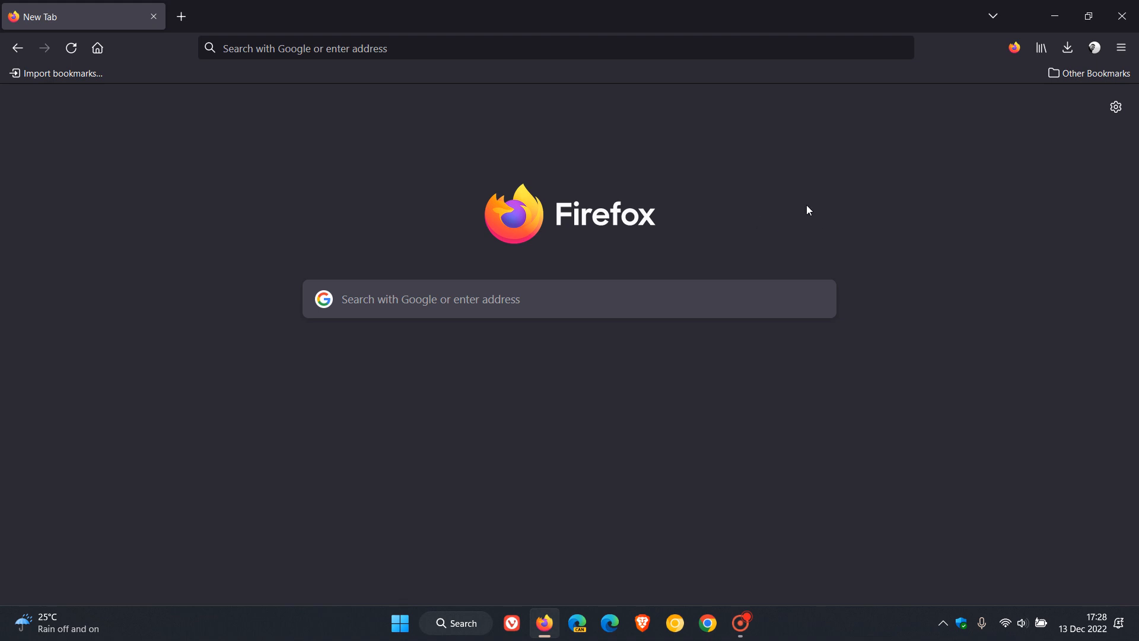
pyautogui.moveTo(812, 200)
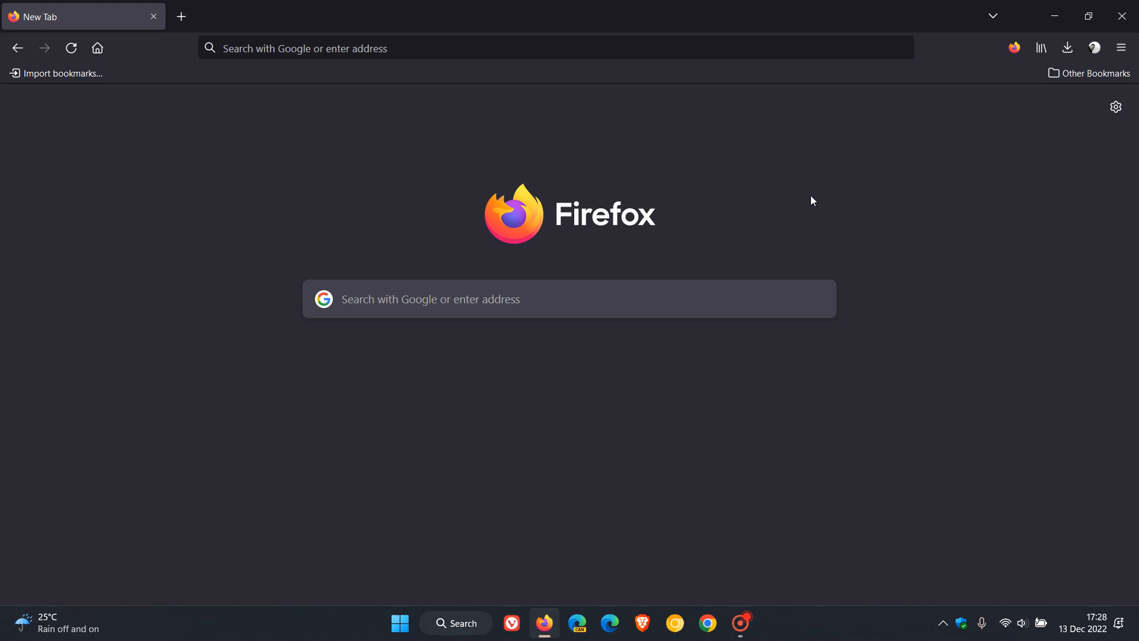
pyautogui.rightClick(1093, 73)
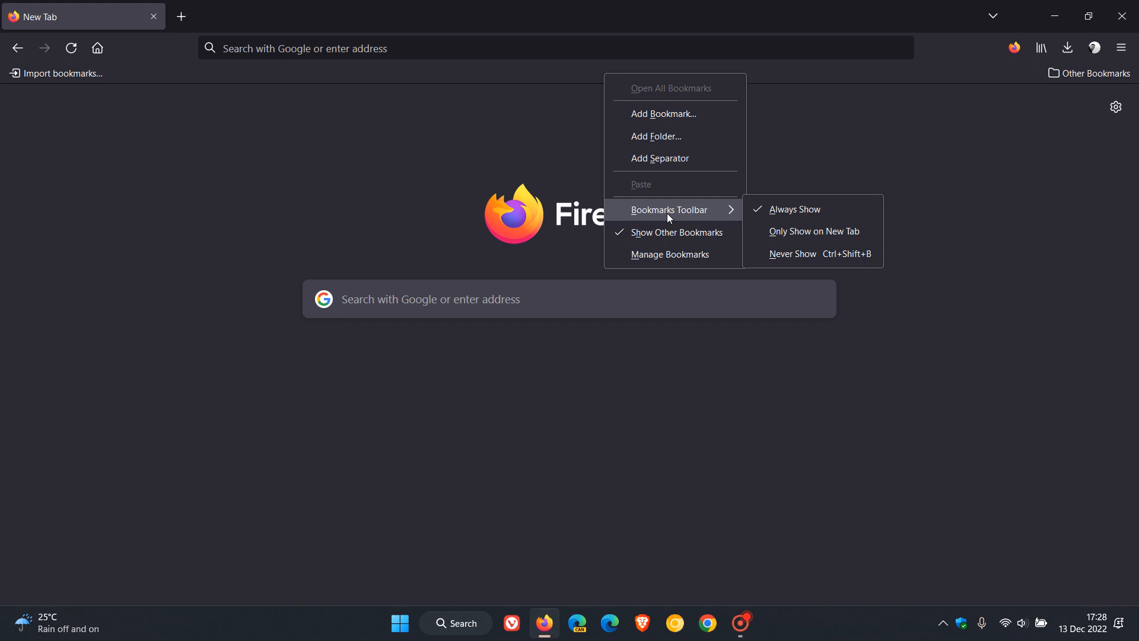
pyautogui.moveTo(814, 232)
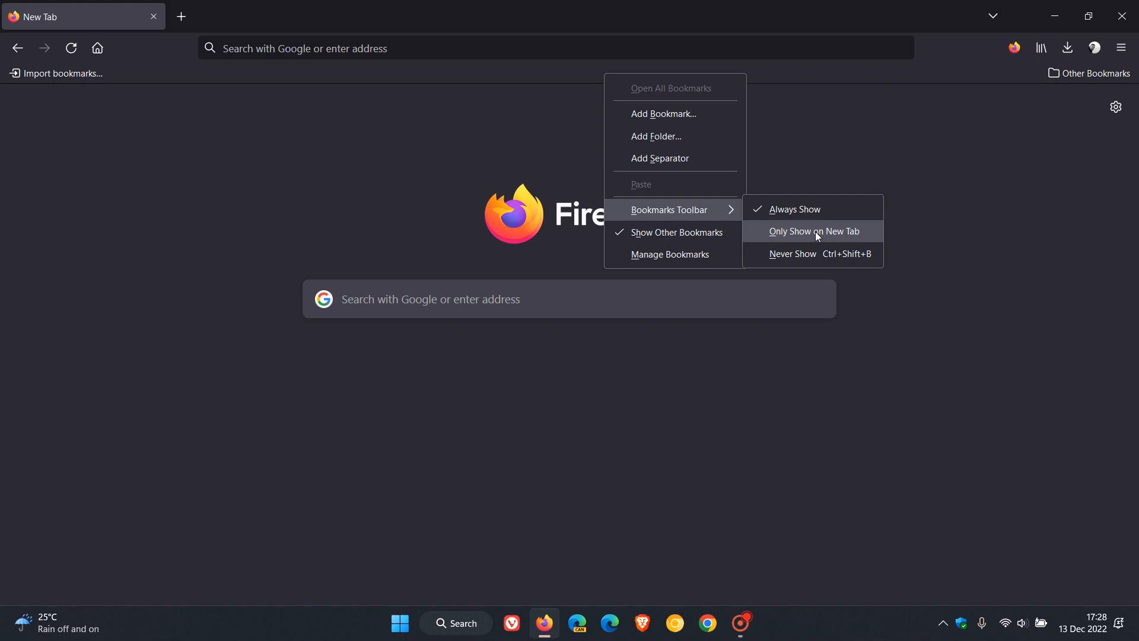
pyautogui.moveTo(822, 235)
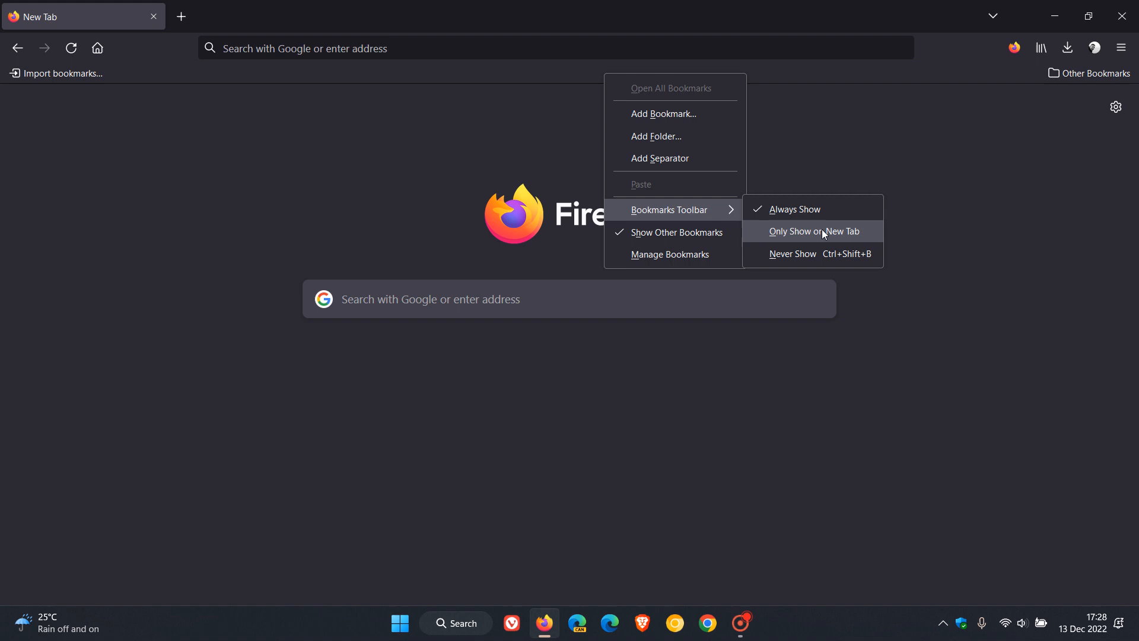
pyautogui.moveTo(814, 233)
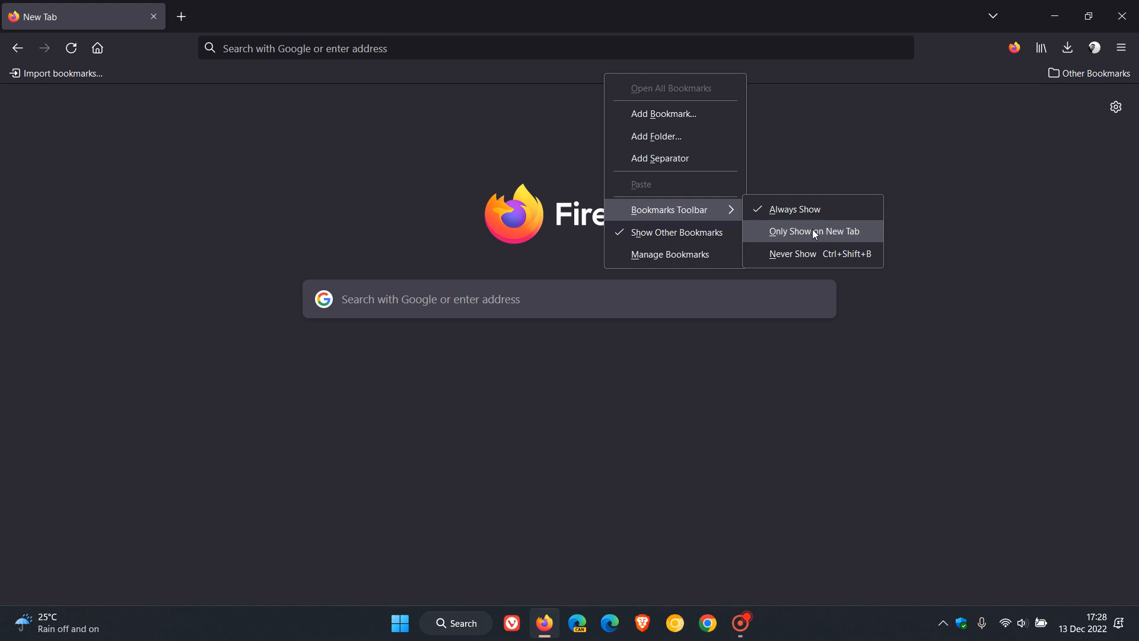
pyautogui.moveTo(916, 152)
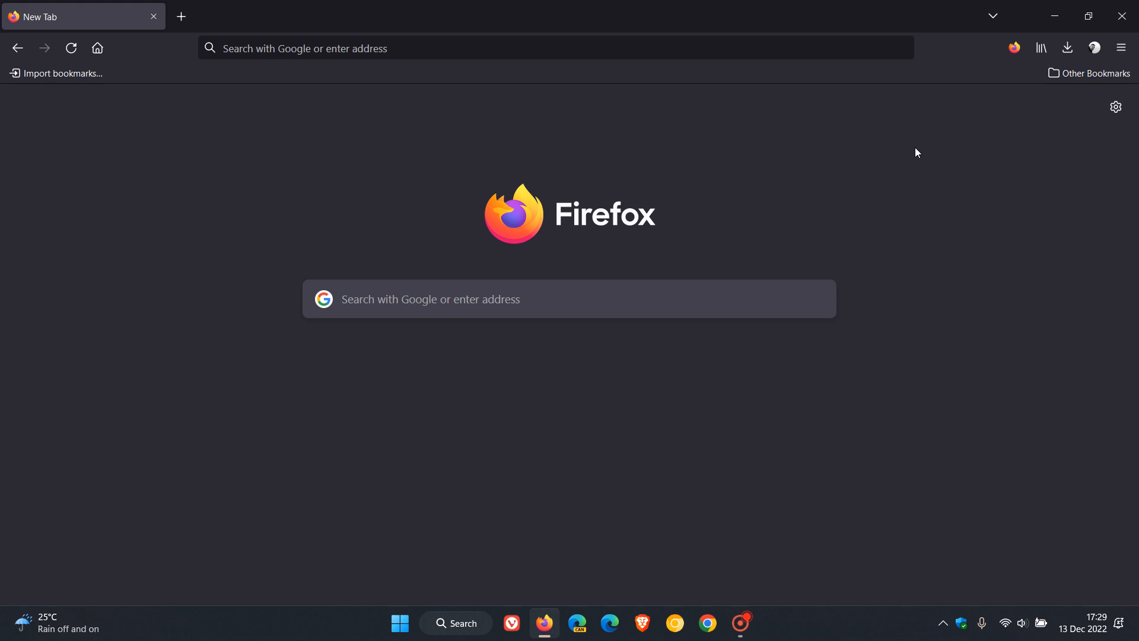
pyautogui.moveTo(850, 226)
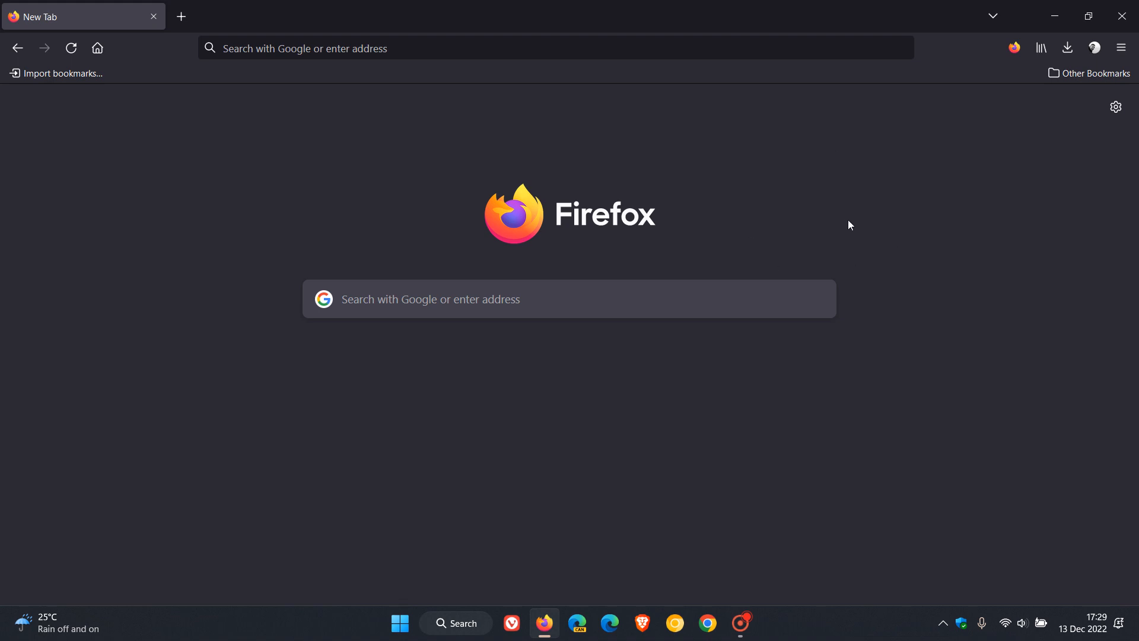
pyautogui.moveTo(889, 221)
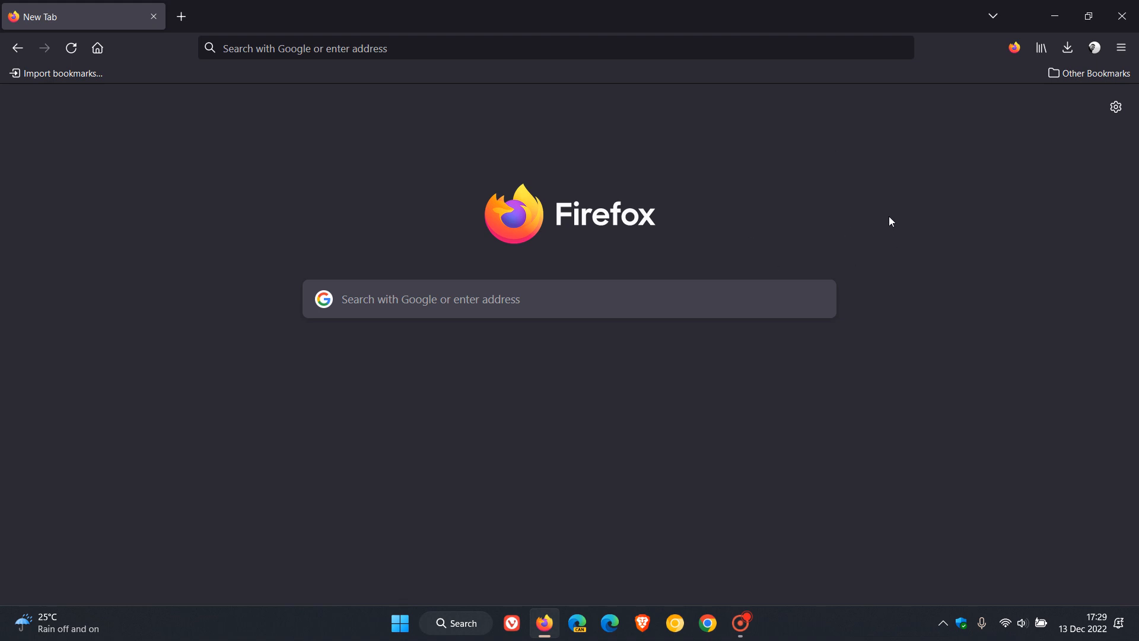
pyautogui.moveTo(885, 208)
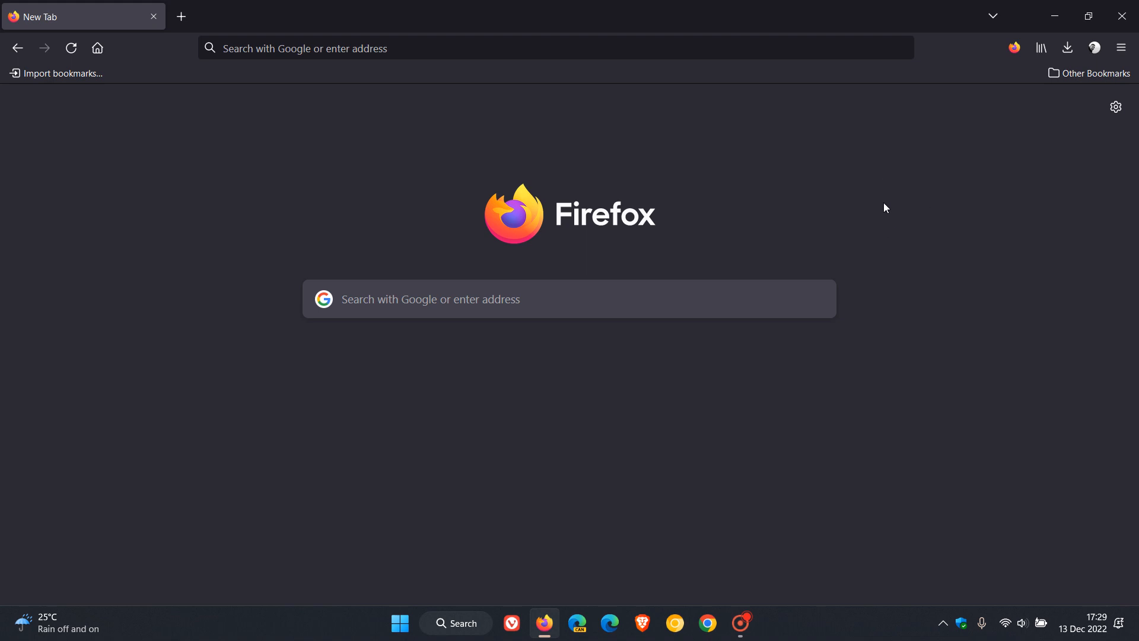
pyautogui.moveTo(807, 235)
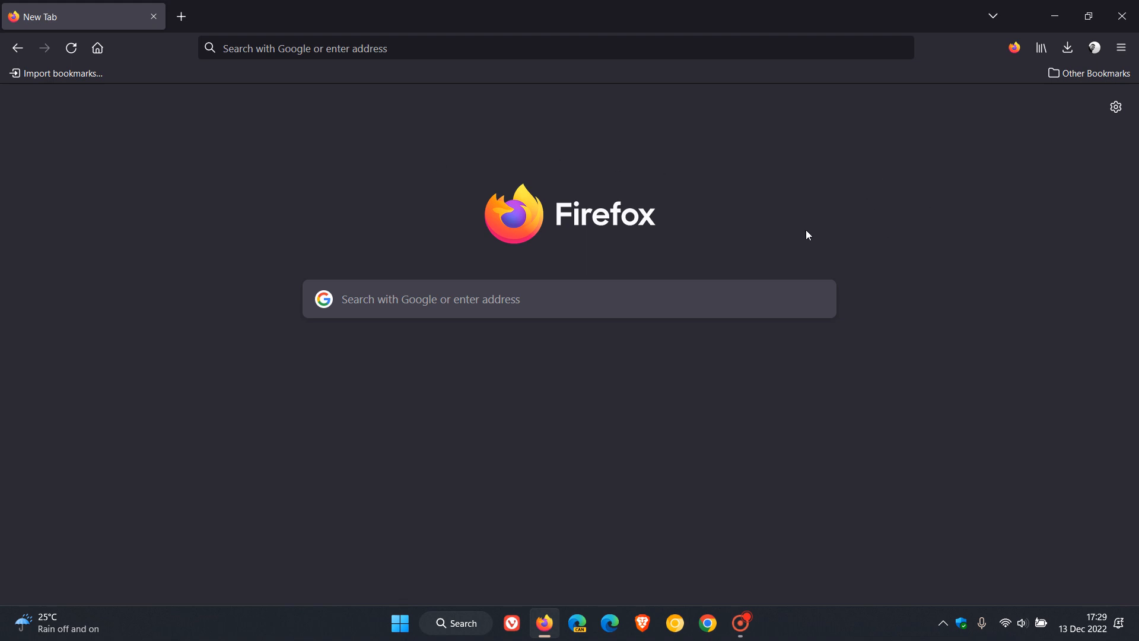
pyautogui.moveTo(937, 267)
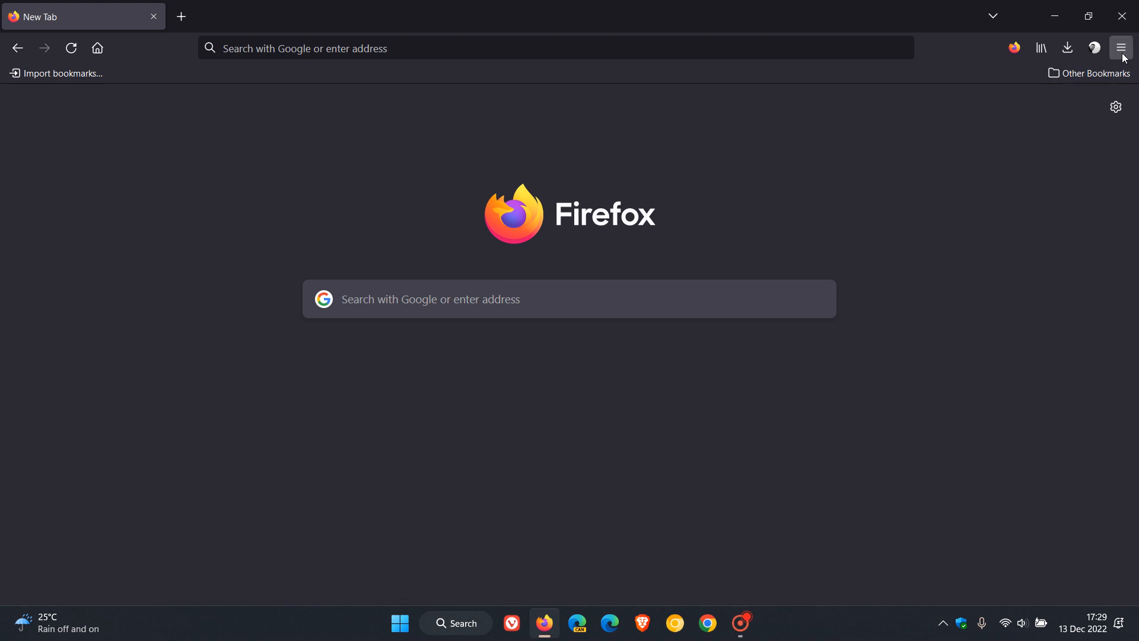
# Step: Show the About Firefox window confirming version 108.0 (64-bit) is up to date
pyautogui.click(1119, 48)
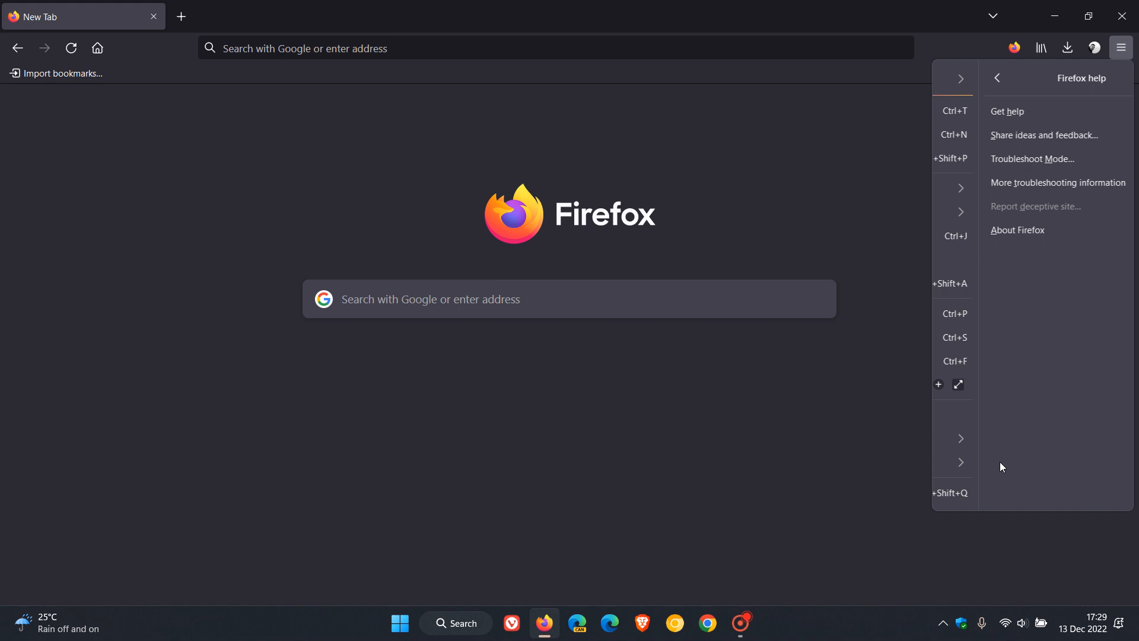
pyautogui.click(1017, 230)
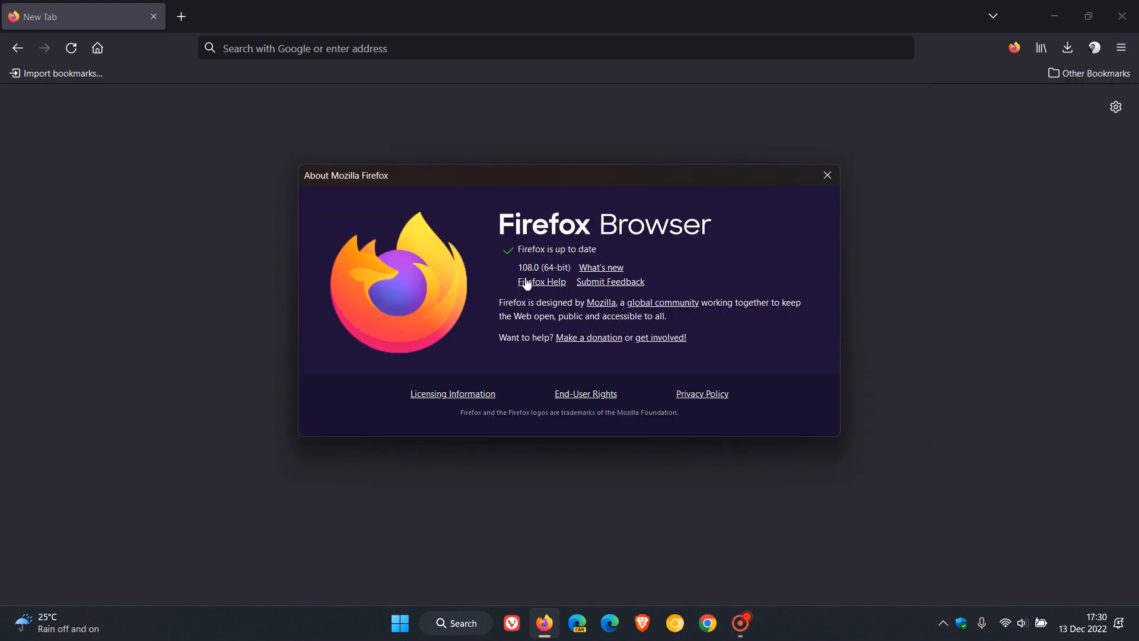
pyautogui.moveTo(601, 267)
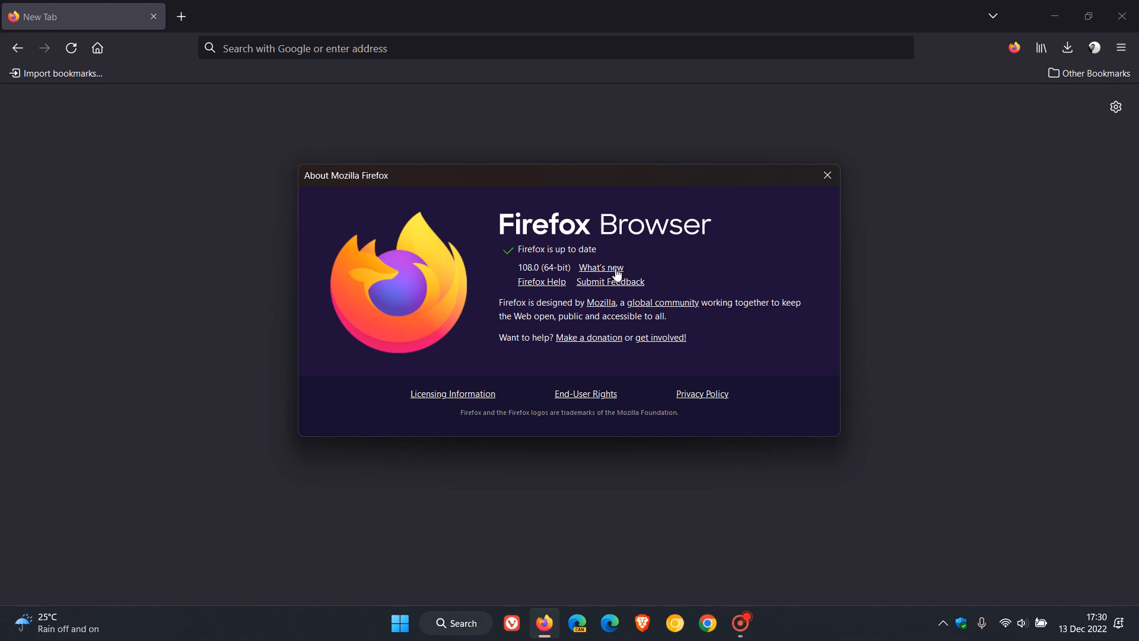
# Step: View the Firefox 108.0 release notes from 'What's new' and scroll through the New and Fixed sections
pyautogui.click(600, 267)
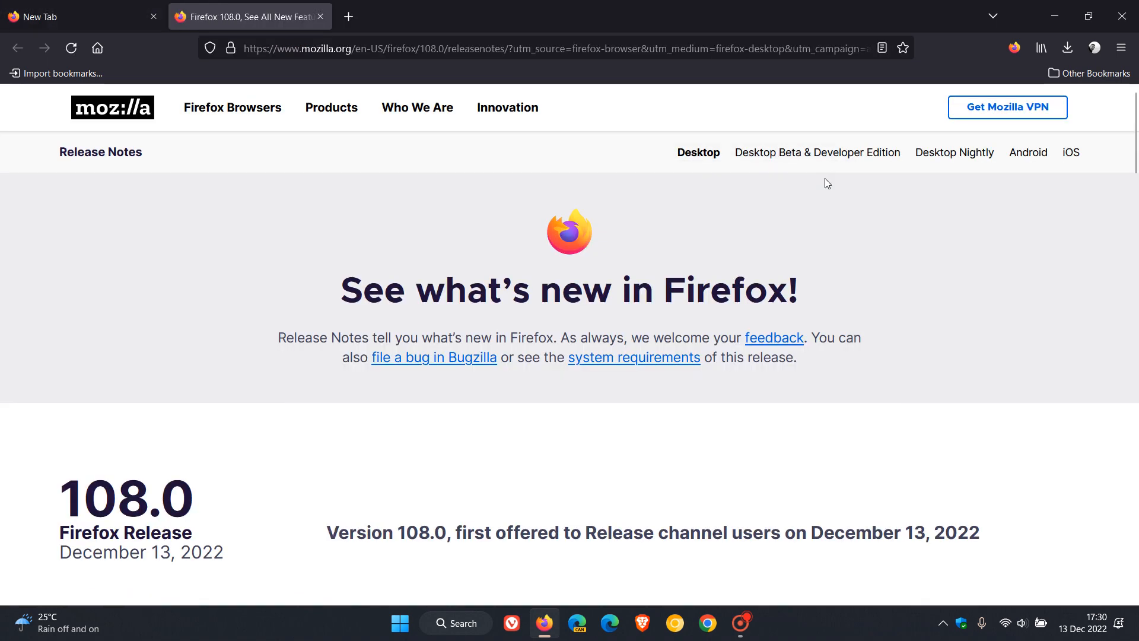
pyautogui.scroll(-3)
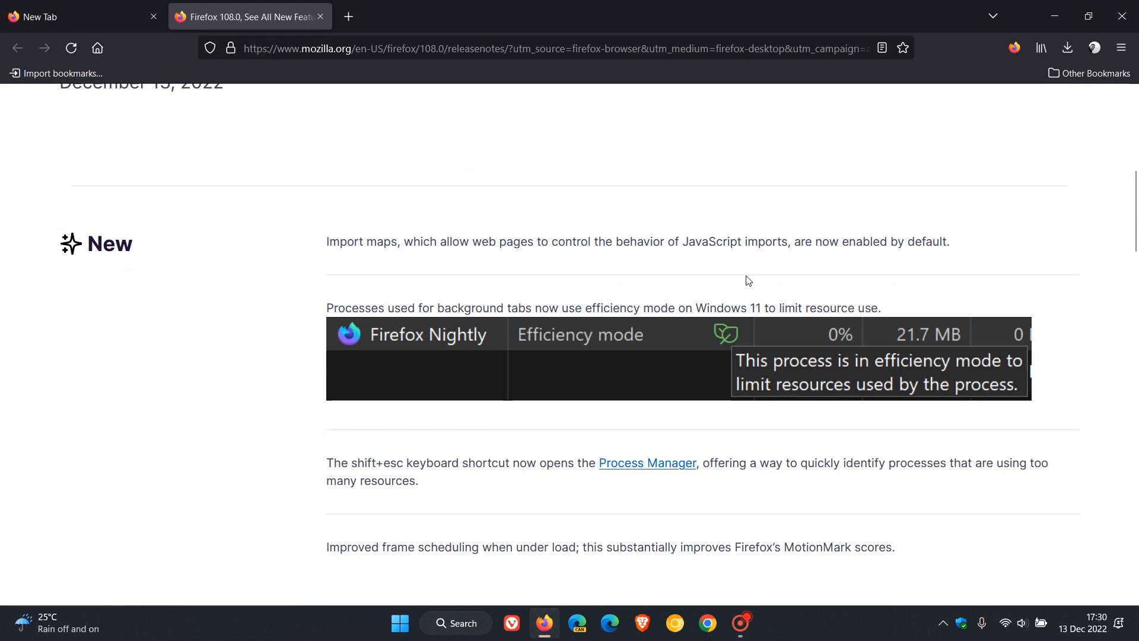
pyautogui.scroll(-3)
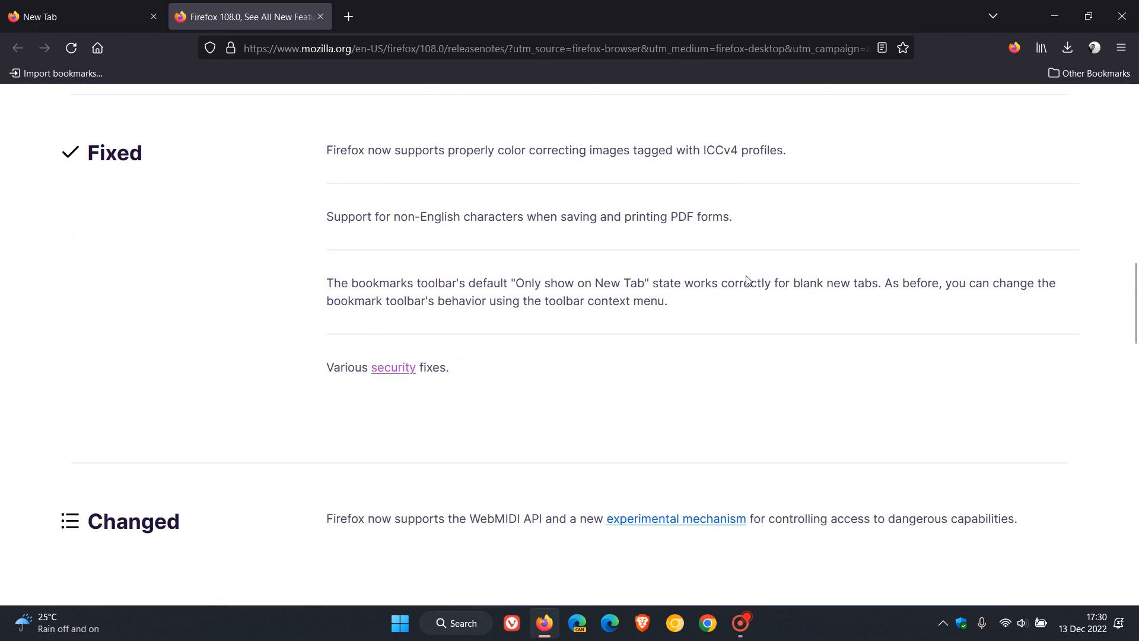
pyautogui.scroll(-3)
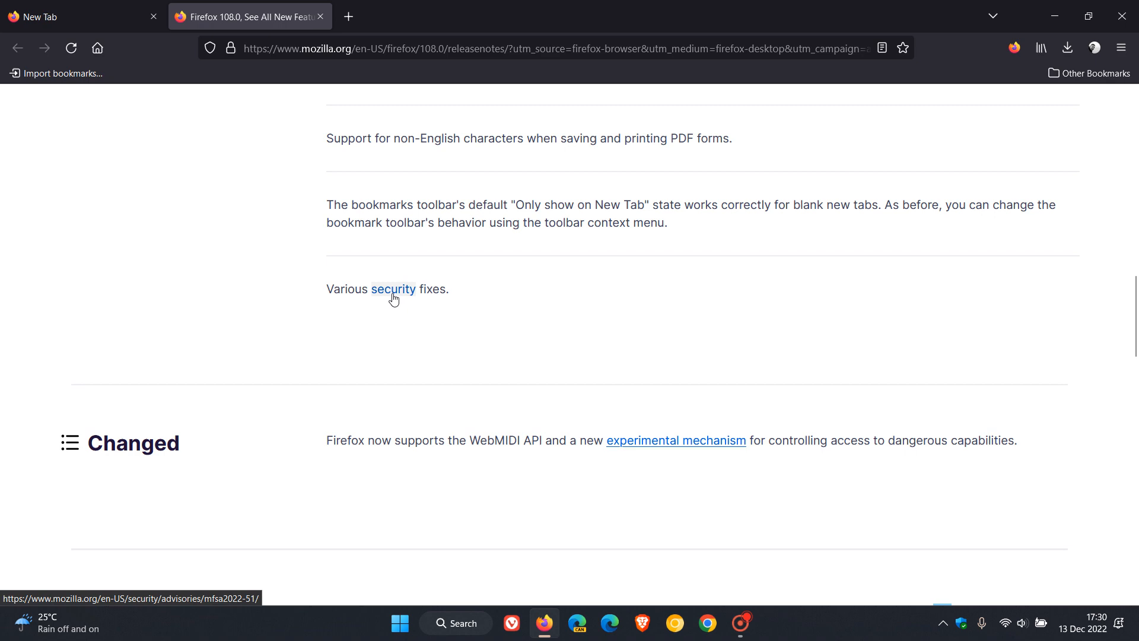
# Step: Follow the 'security' link to Advisory 2022-51 and scroll through the CVE entries fixed in Firefox 108
pyautogui.click(393, 289)
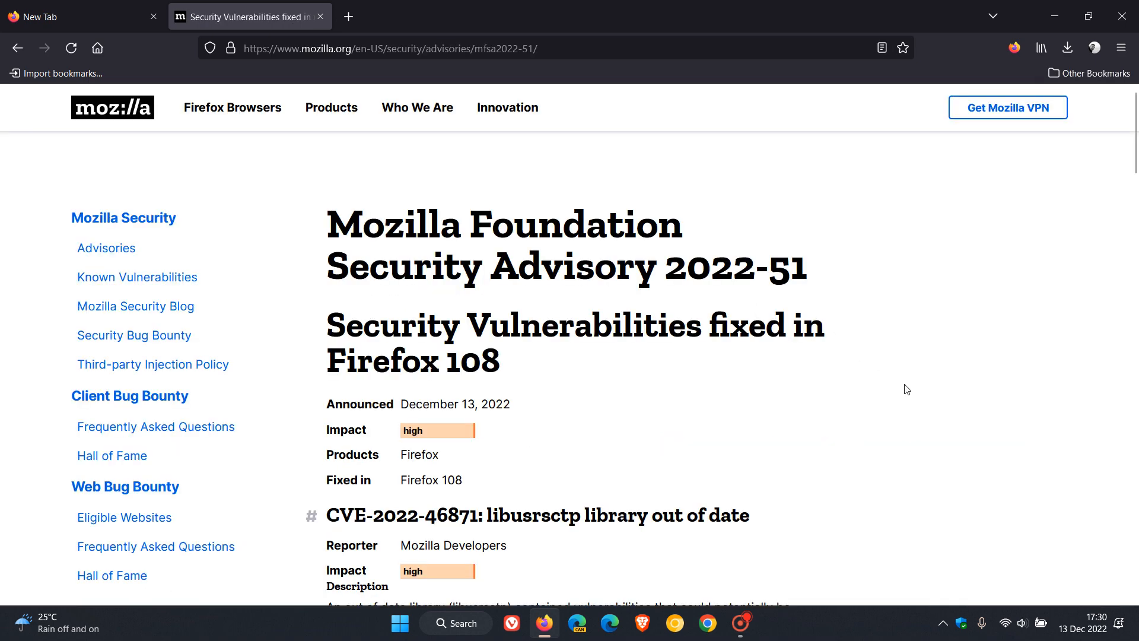
pyautogui.scroll(-3)
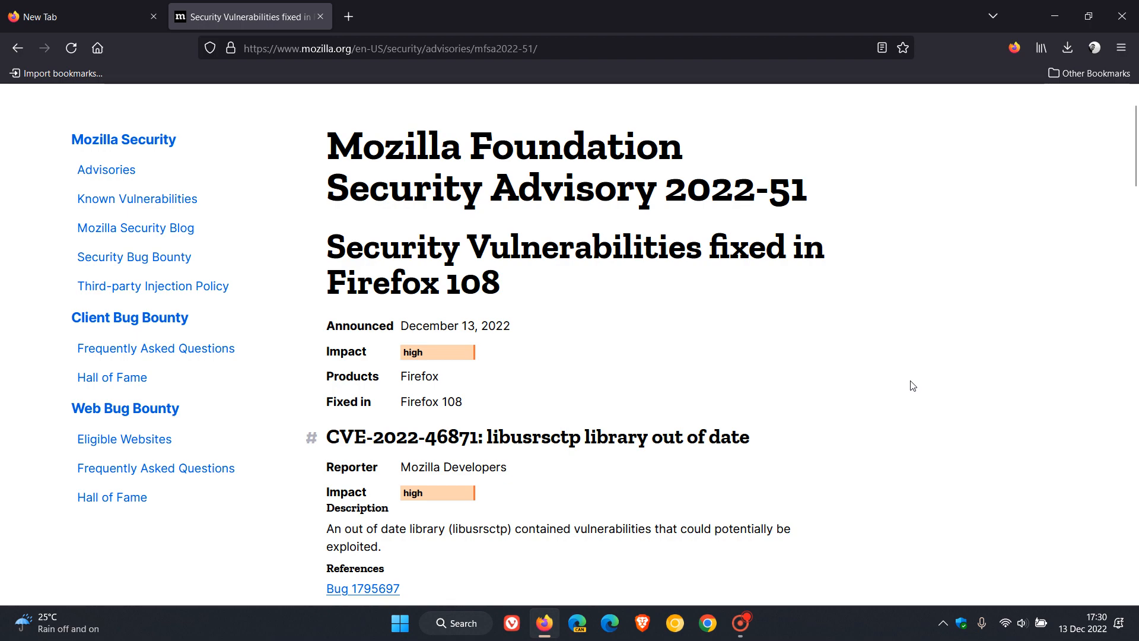
pyautogui.scroll(-3)
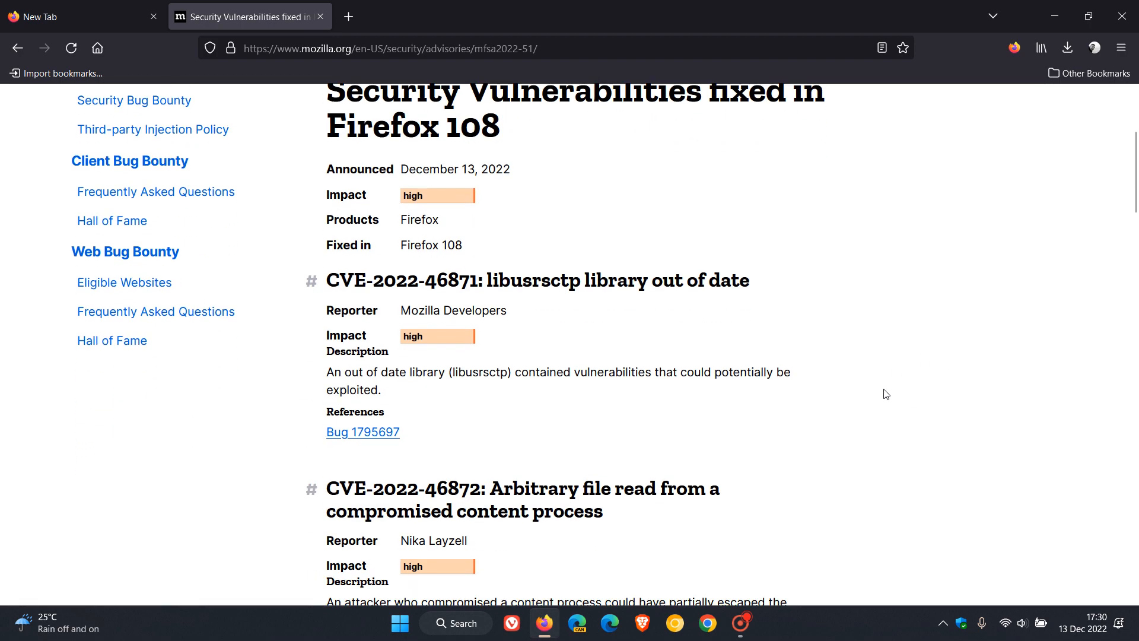
pyautogui.scroll(-3)
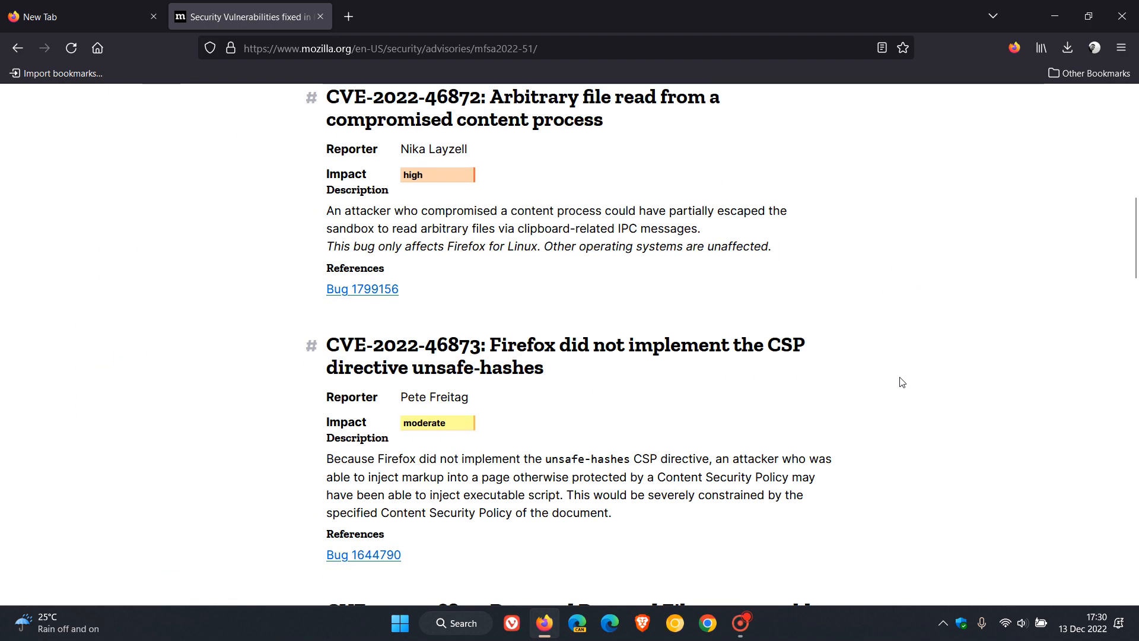
pyautogui.scroll(-3)
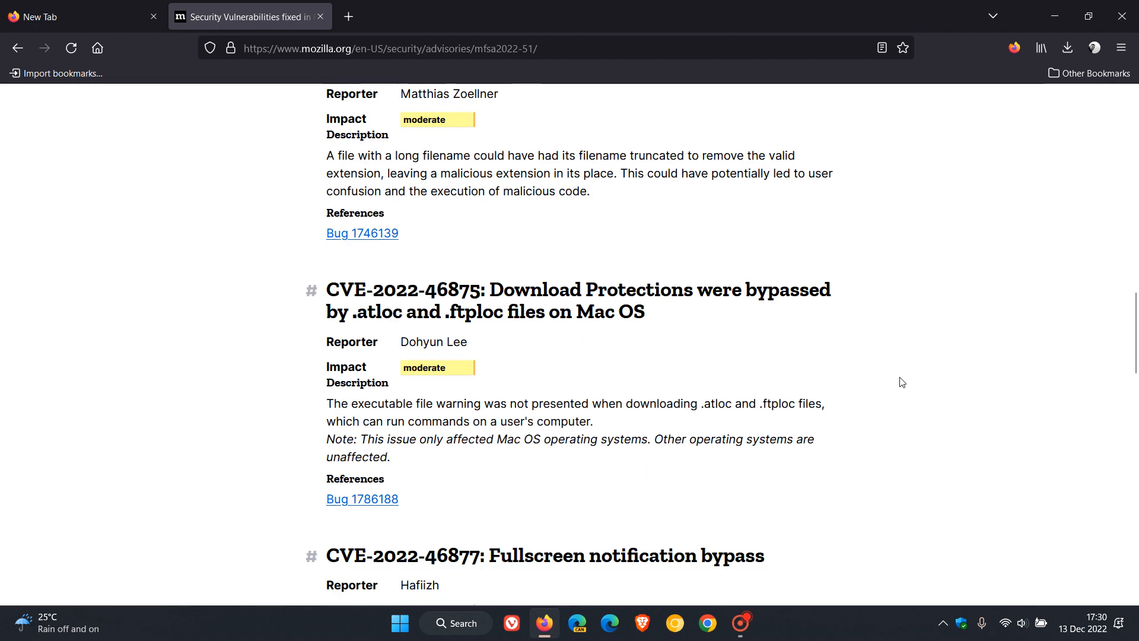
pyautogui.scroll(-3)
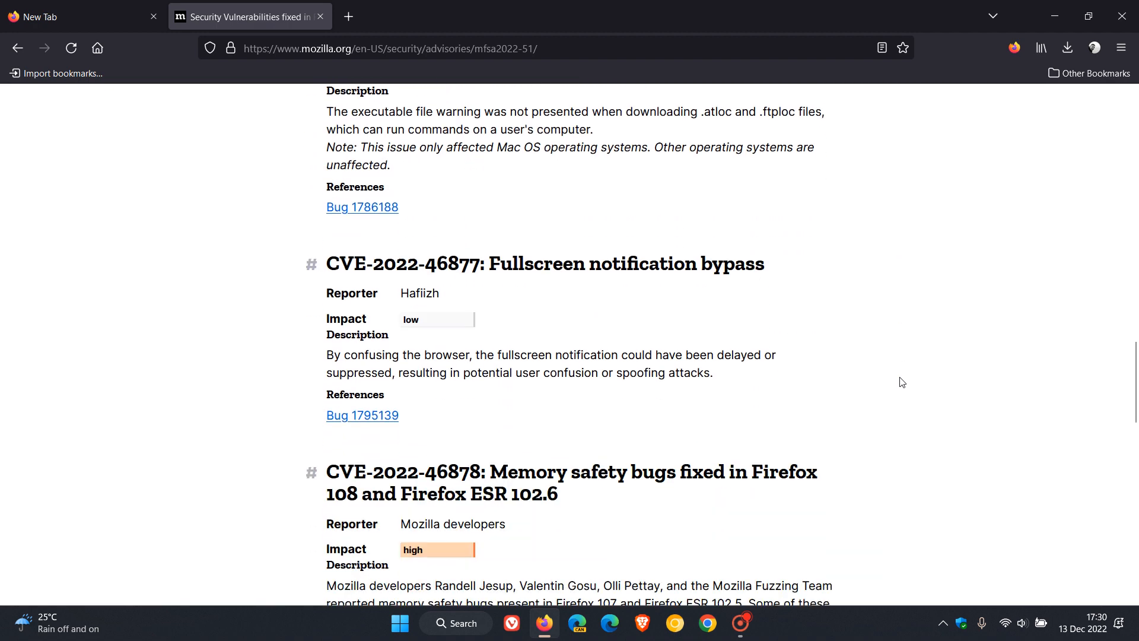
pyautogui.scroll(-3)
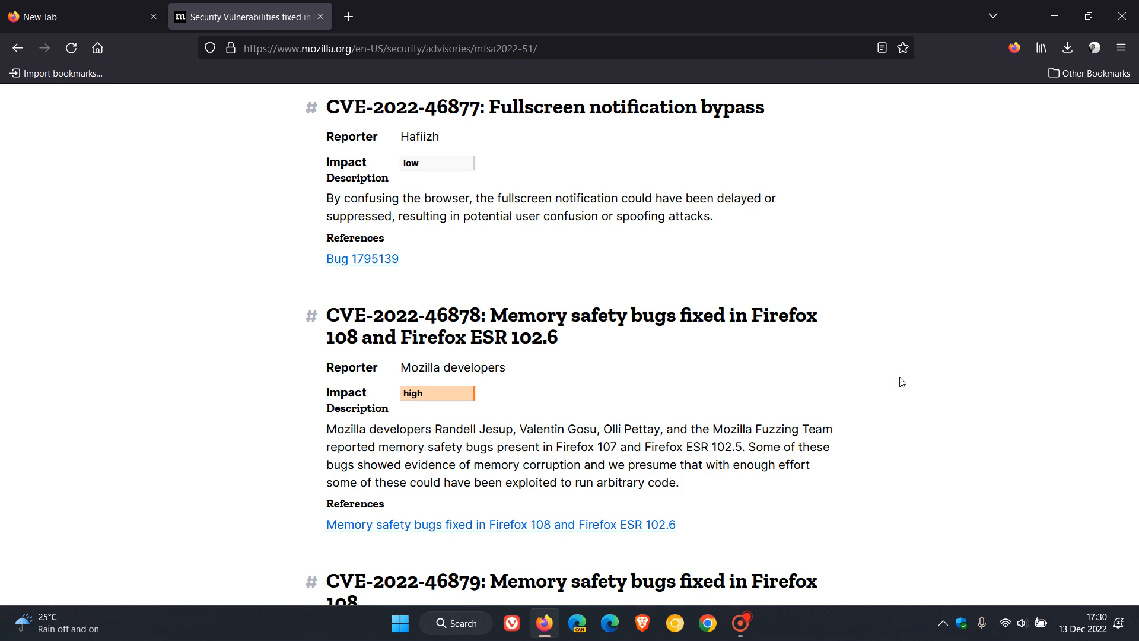
pyautogui.scroll(-3)
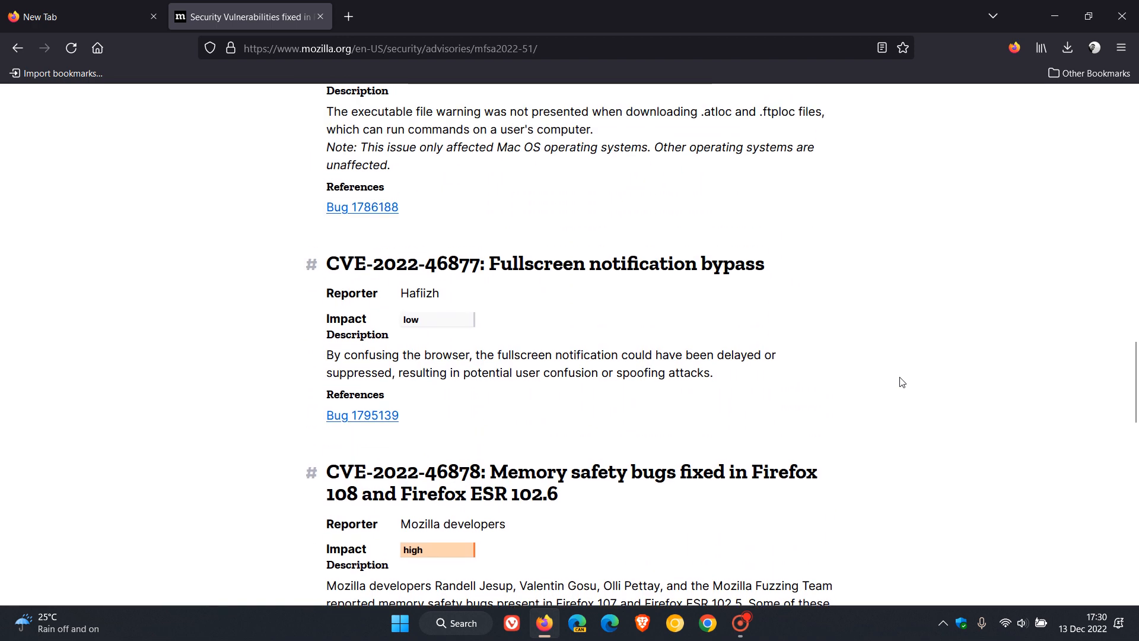
pyautogui.scroll(3)
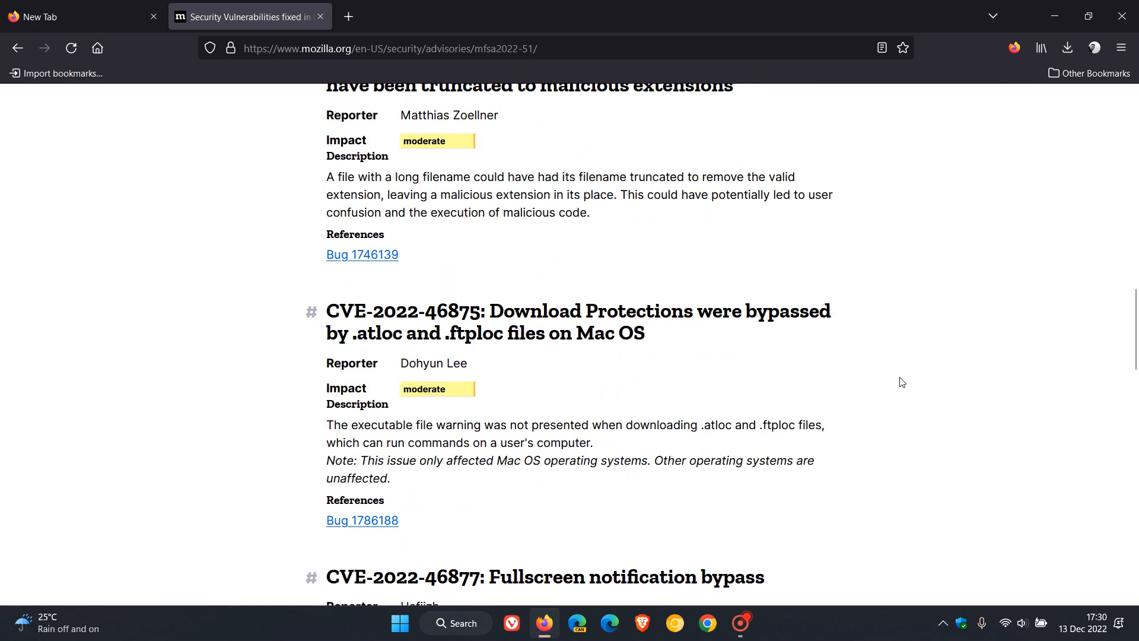
pyautogui.scroll(3)
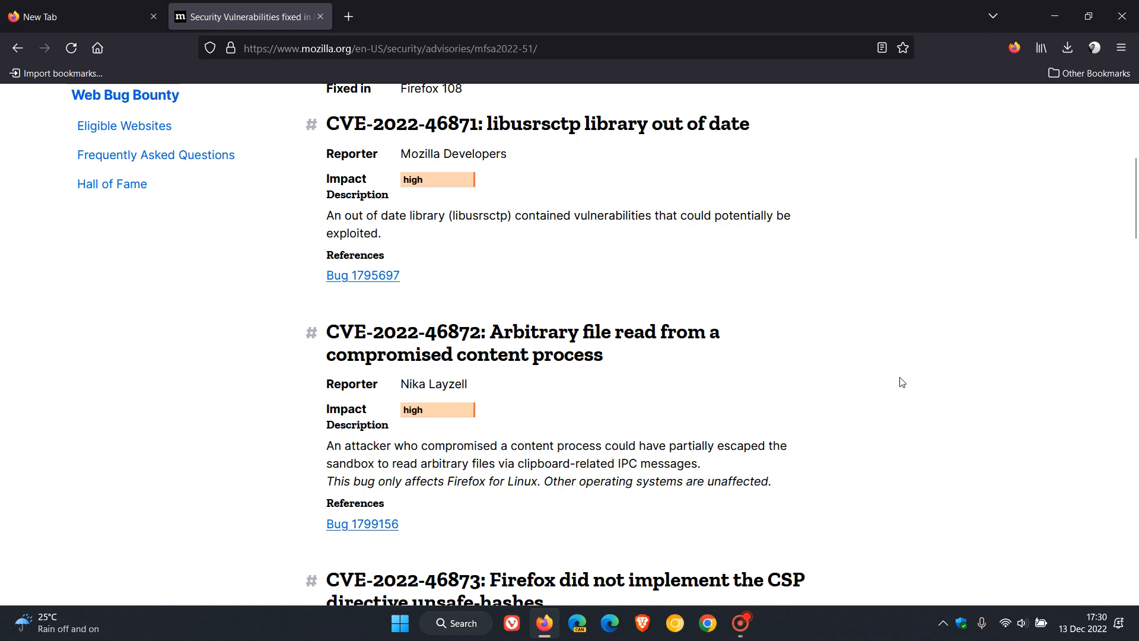
pyautogui.scroll(3)
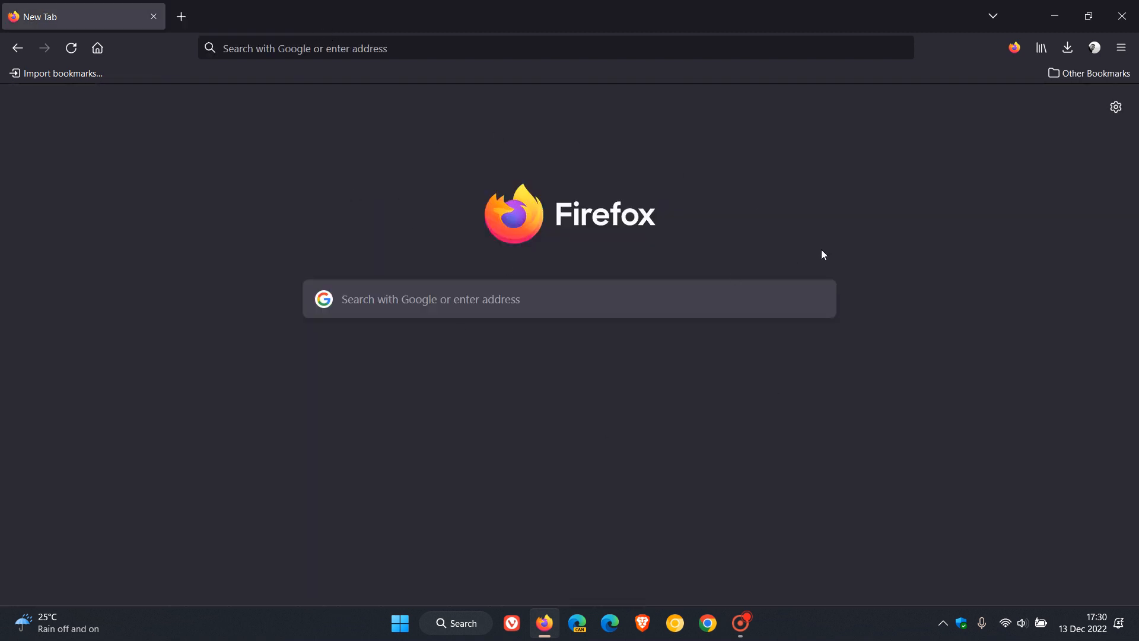
pyautogui.moveTo(823, 251)
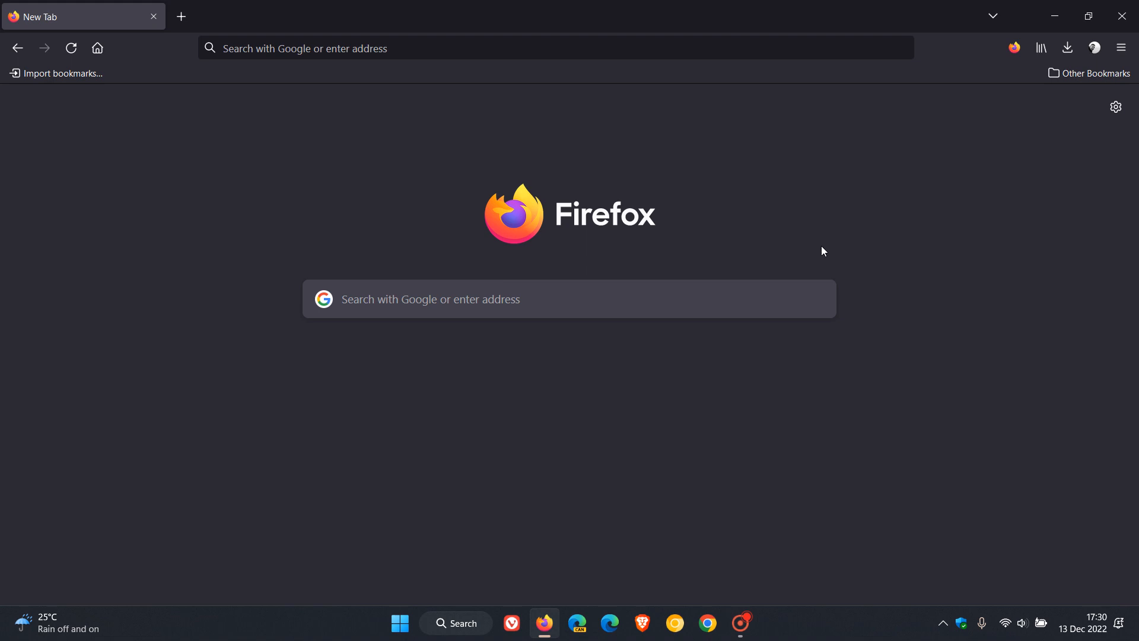
pyautogui.moveTo(469, 150)
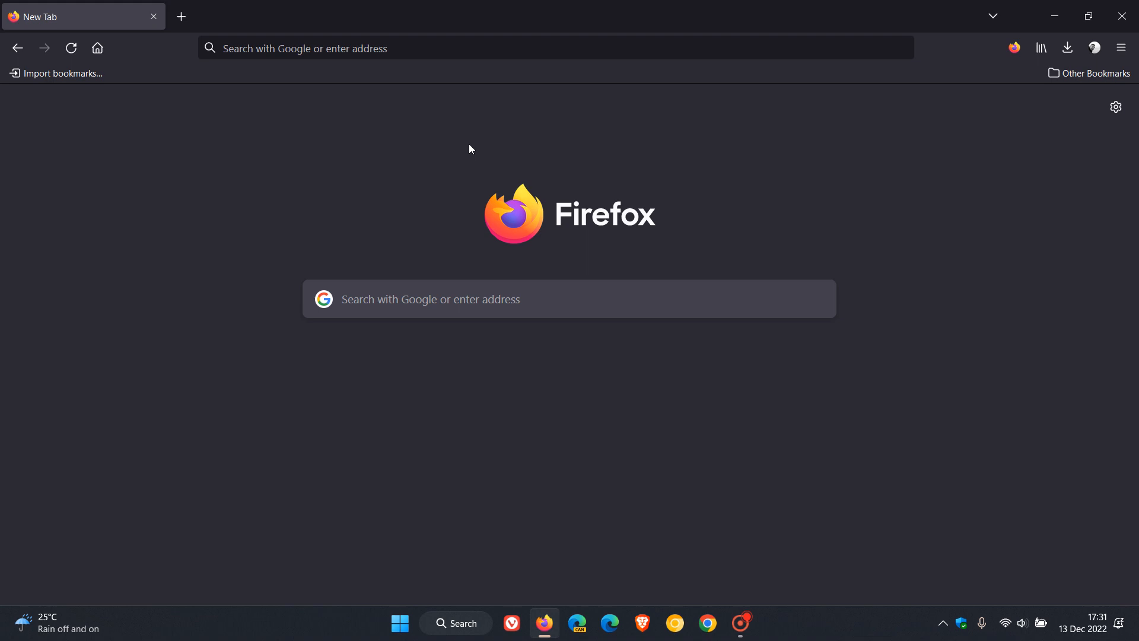
pyautogui.moveTo(817, 220)
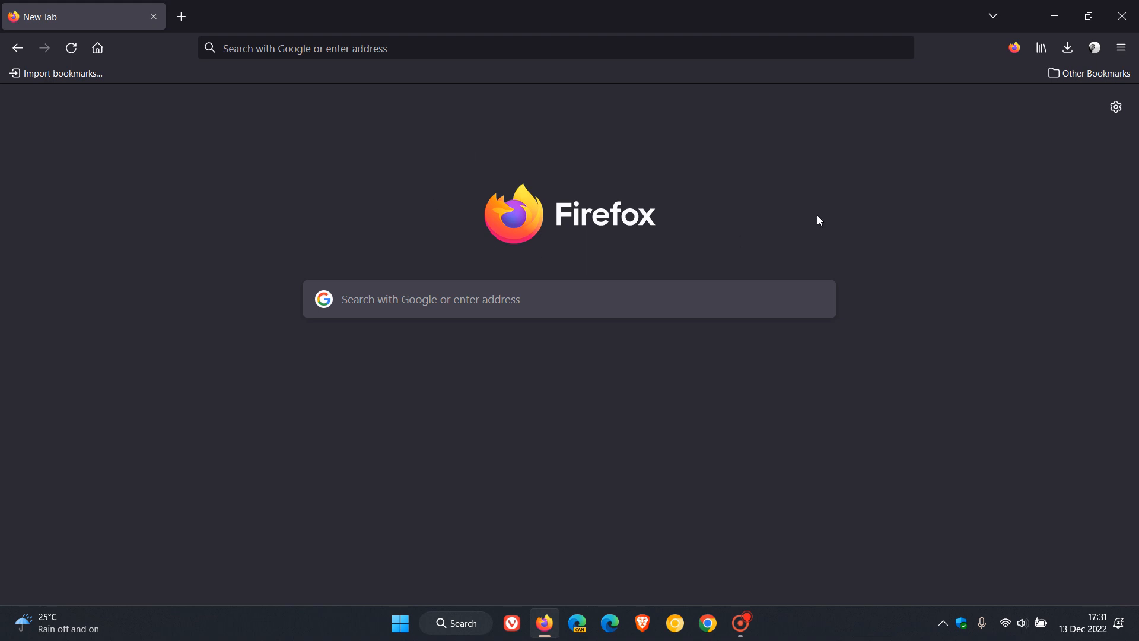